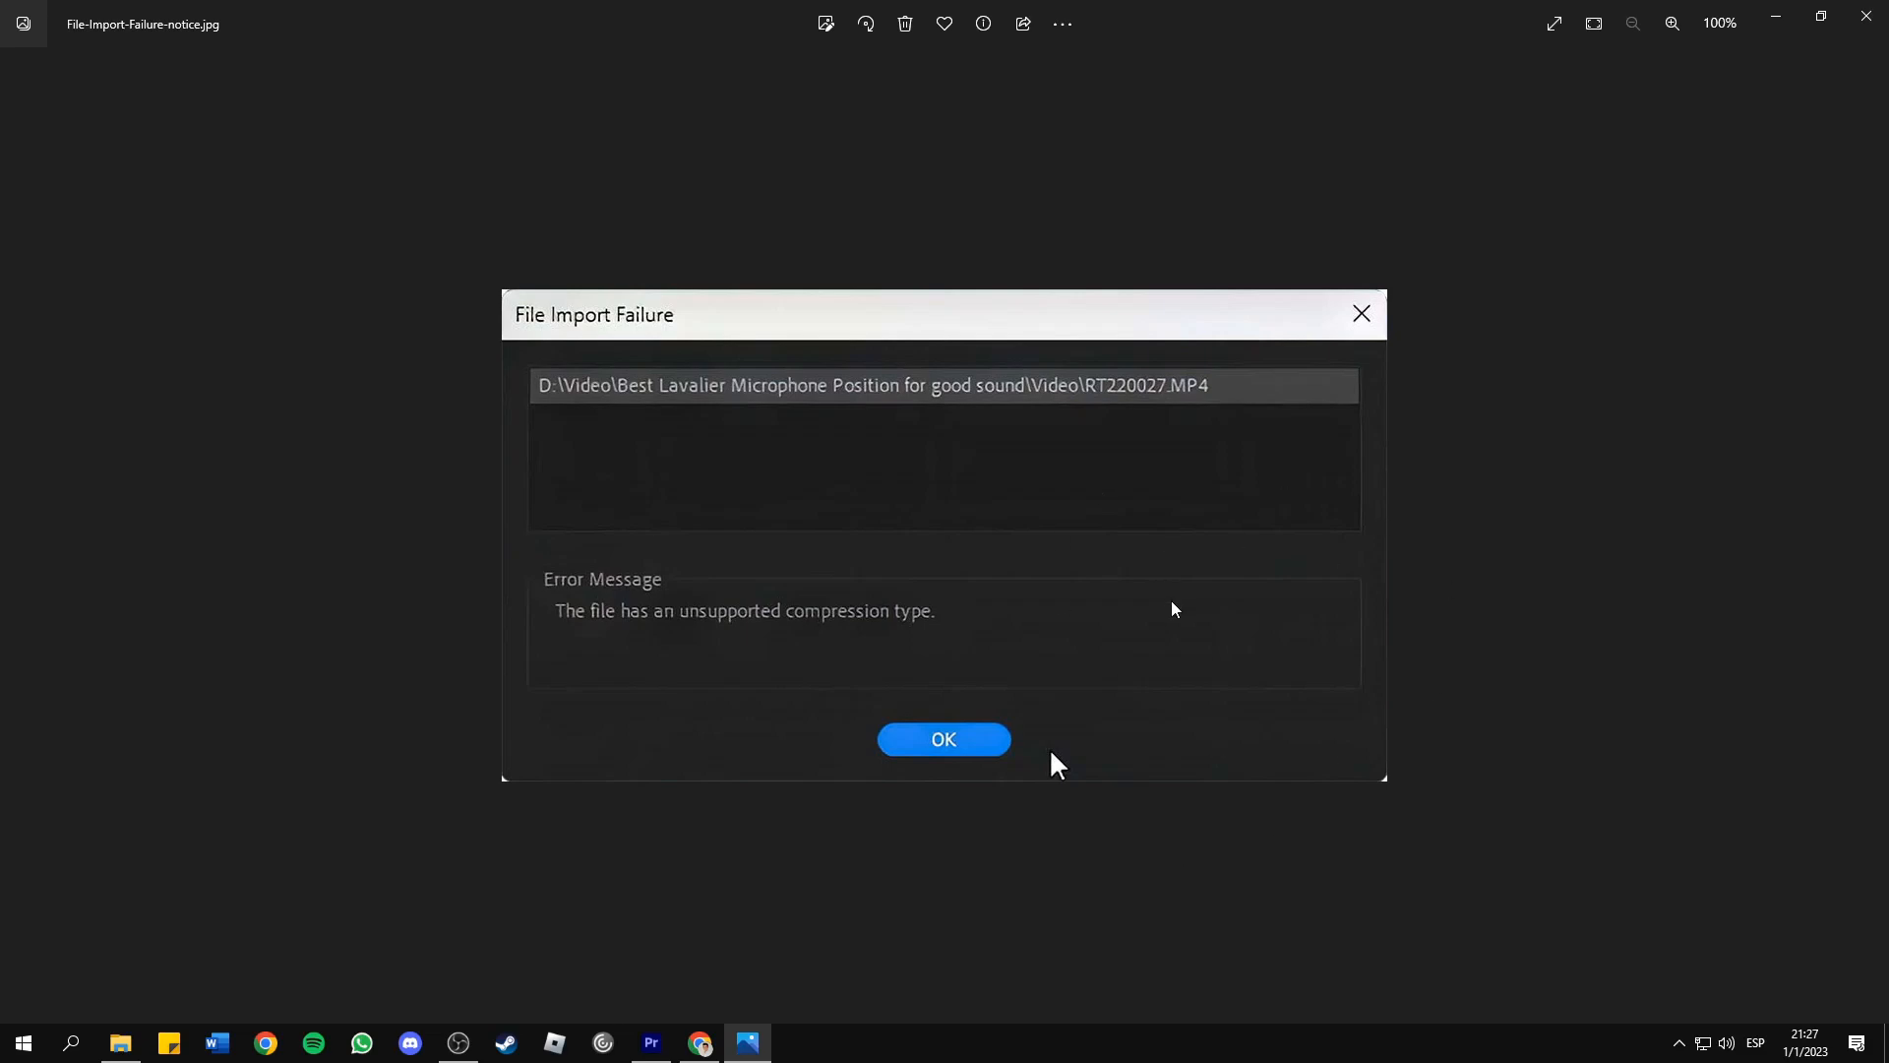
mouse_move(1174, 540)
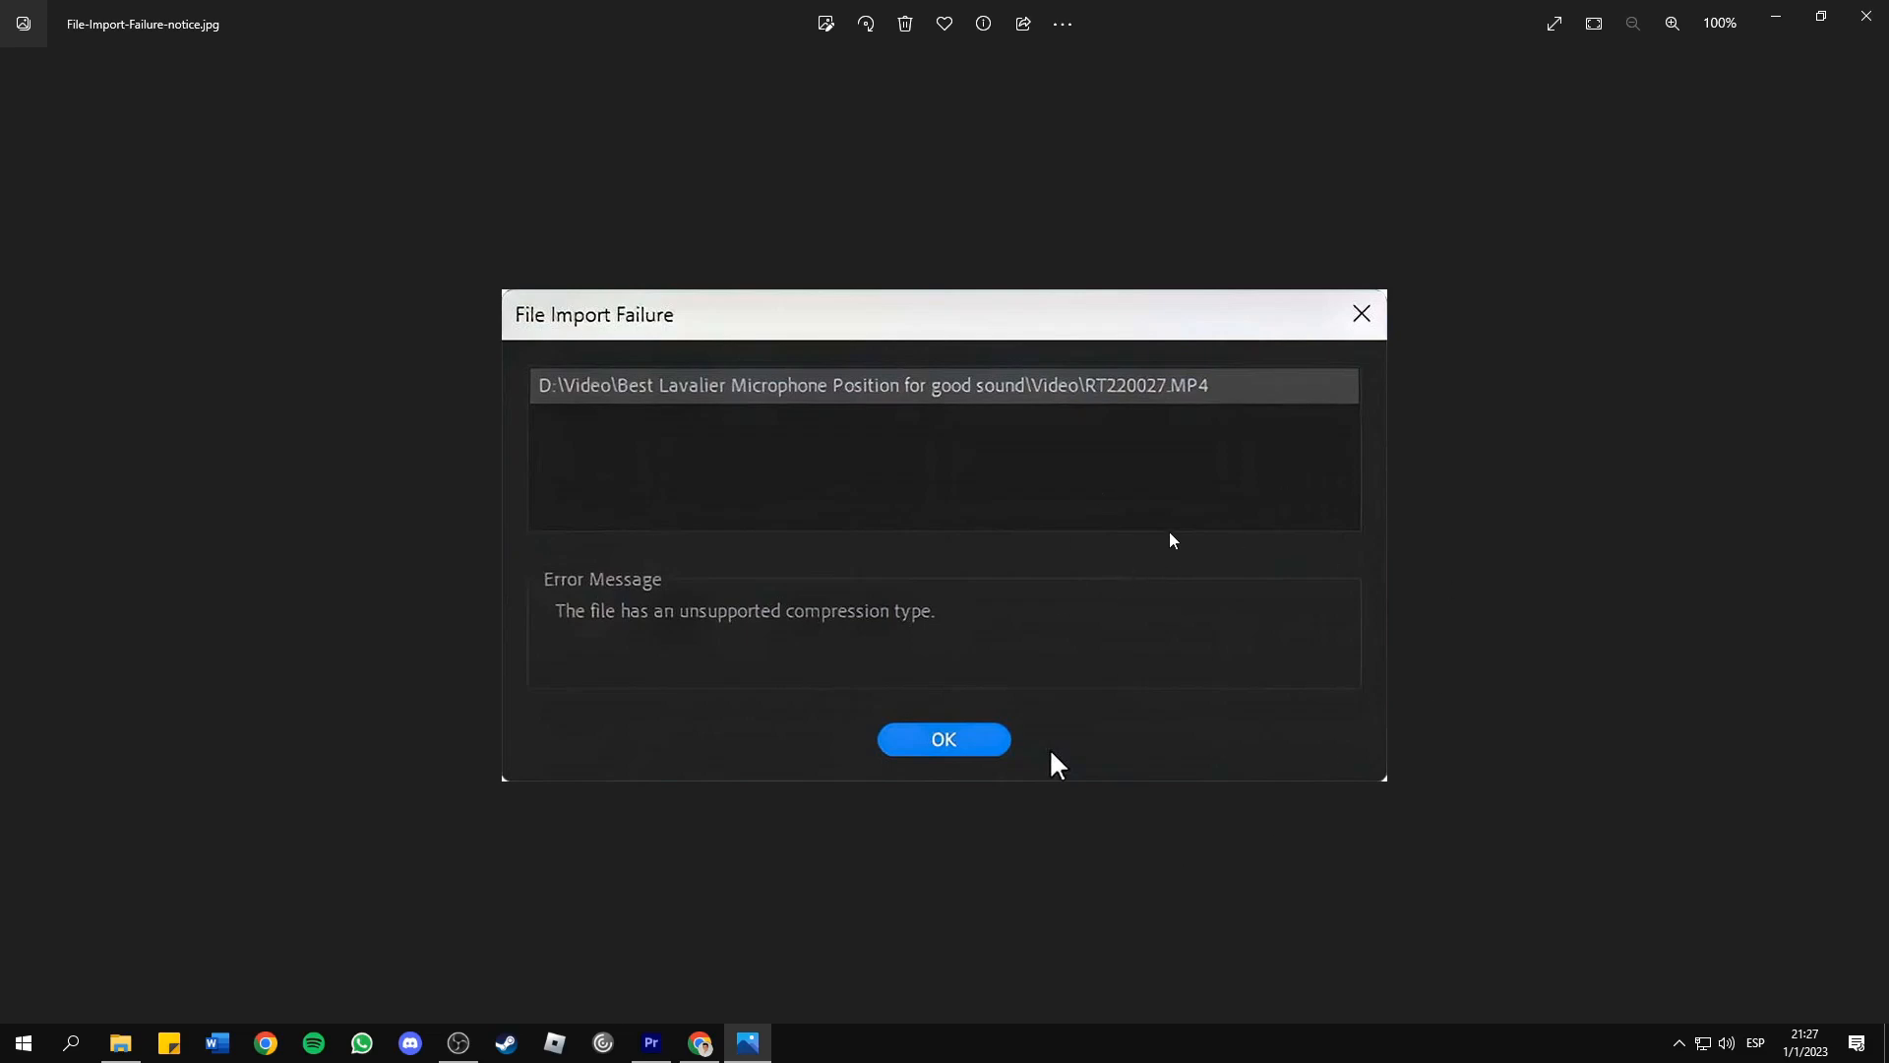
mouse_move(816, 880)
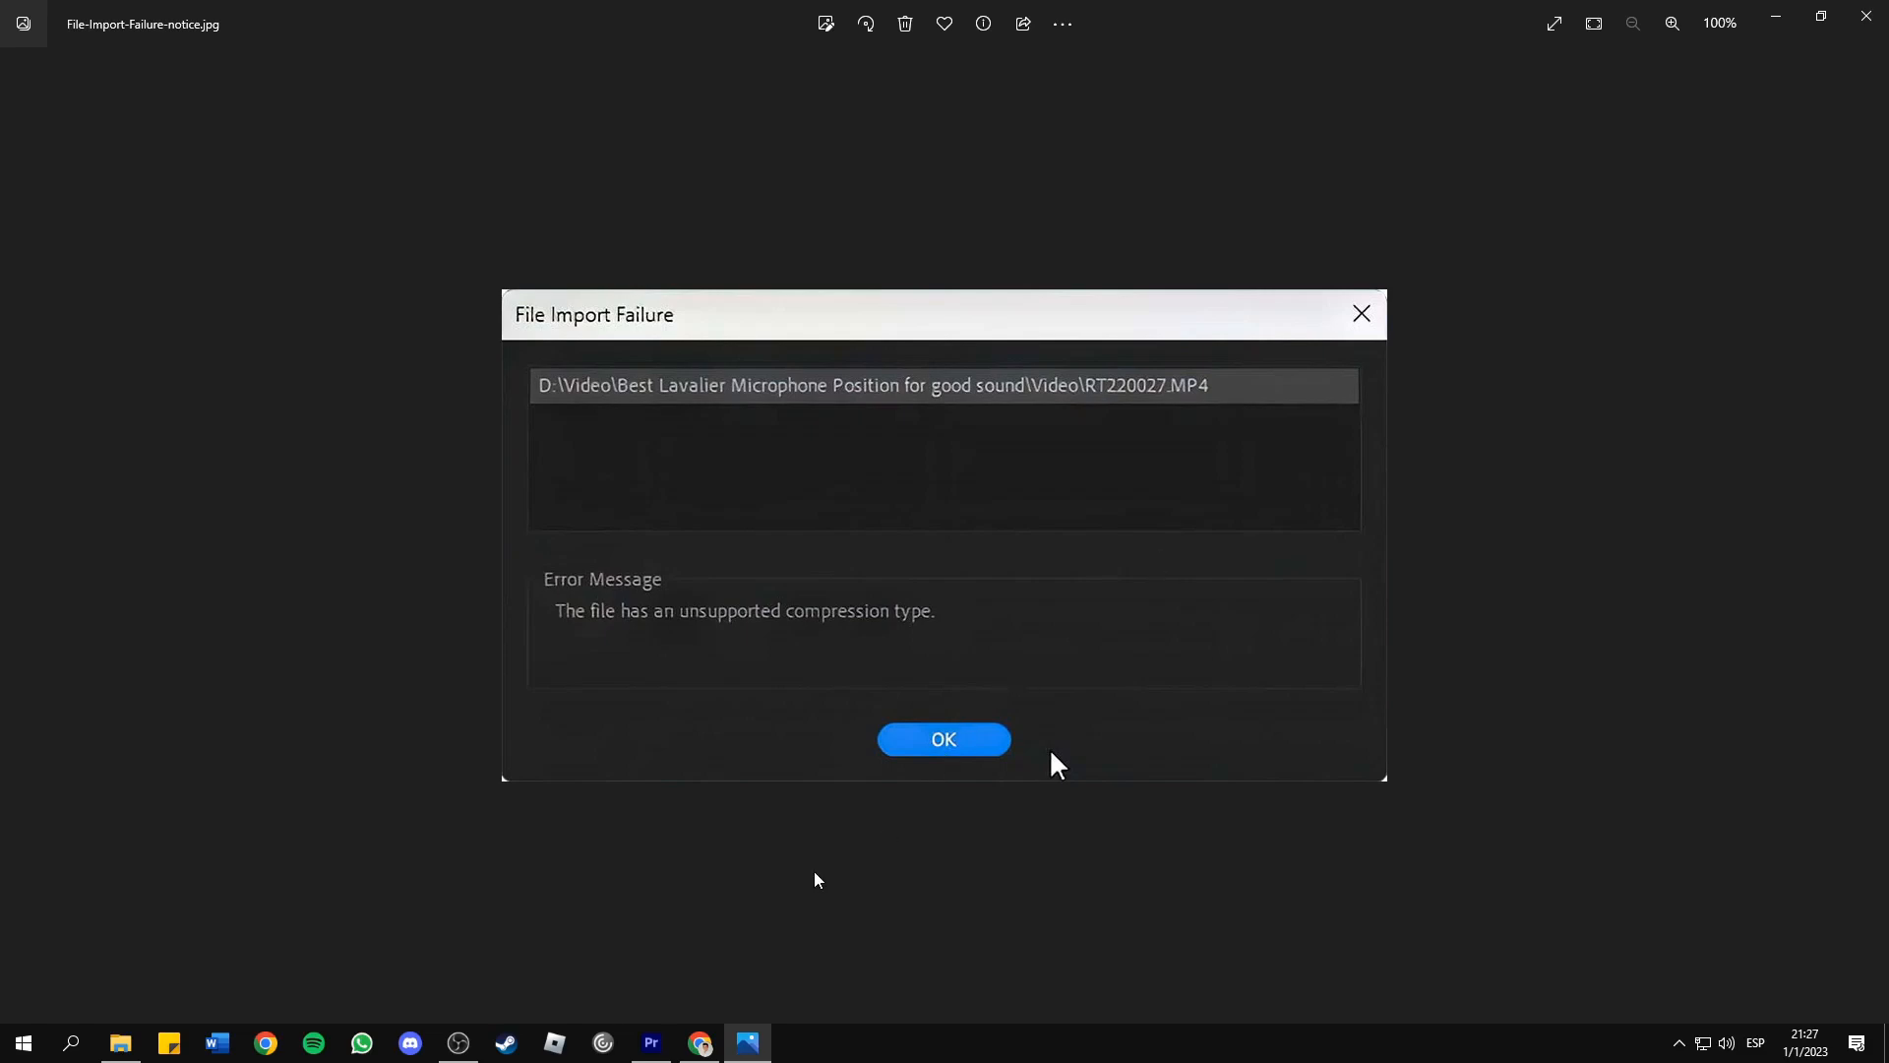
Delete the media cache files via Edit > Preferences > Media Cache, then confirm with OK.
click(944, 739)
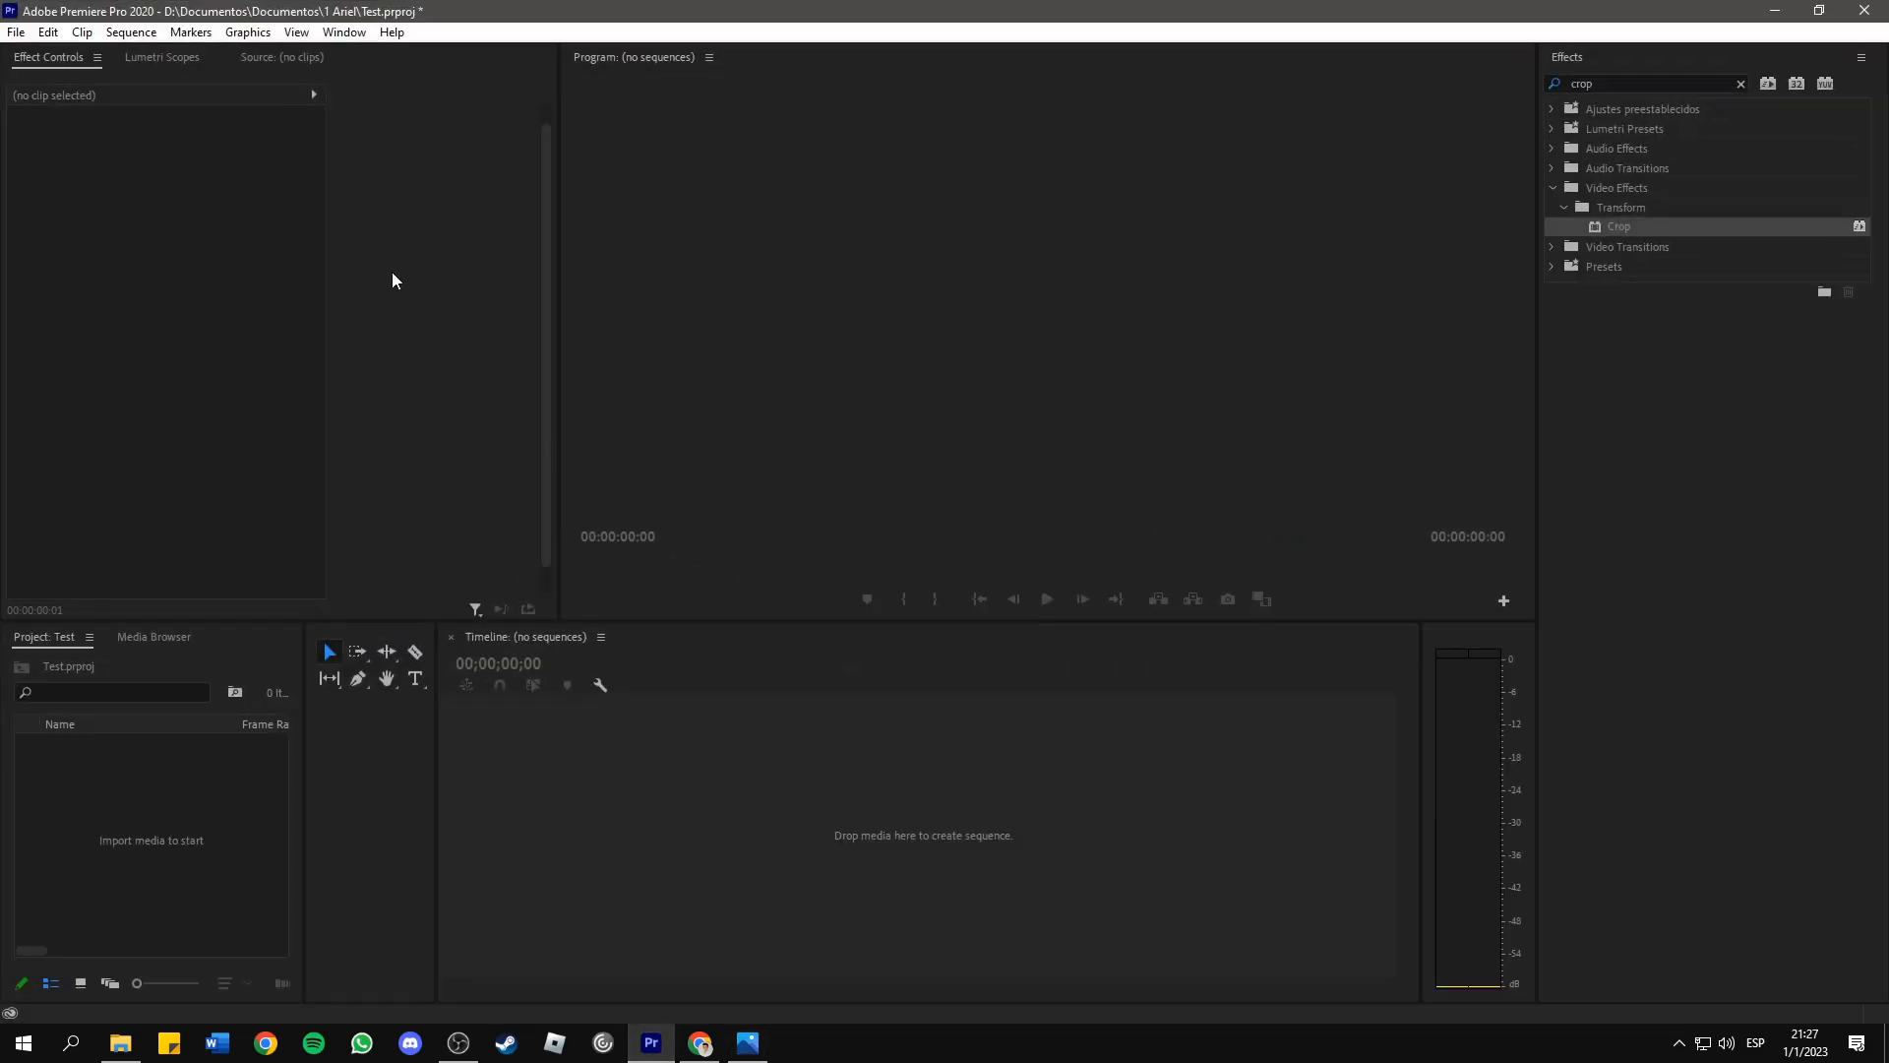
click(48, 32)
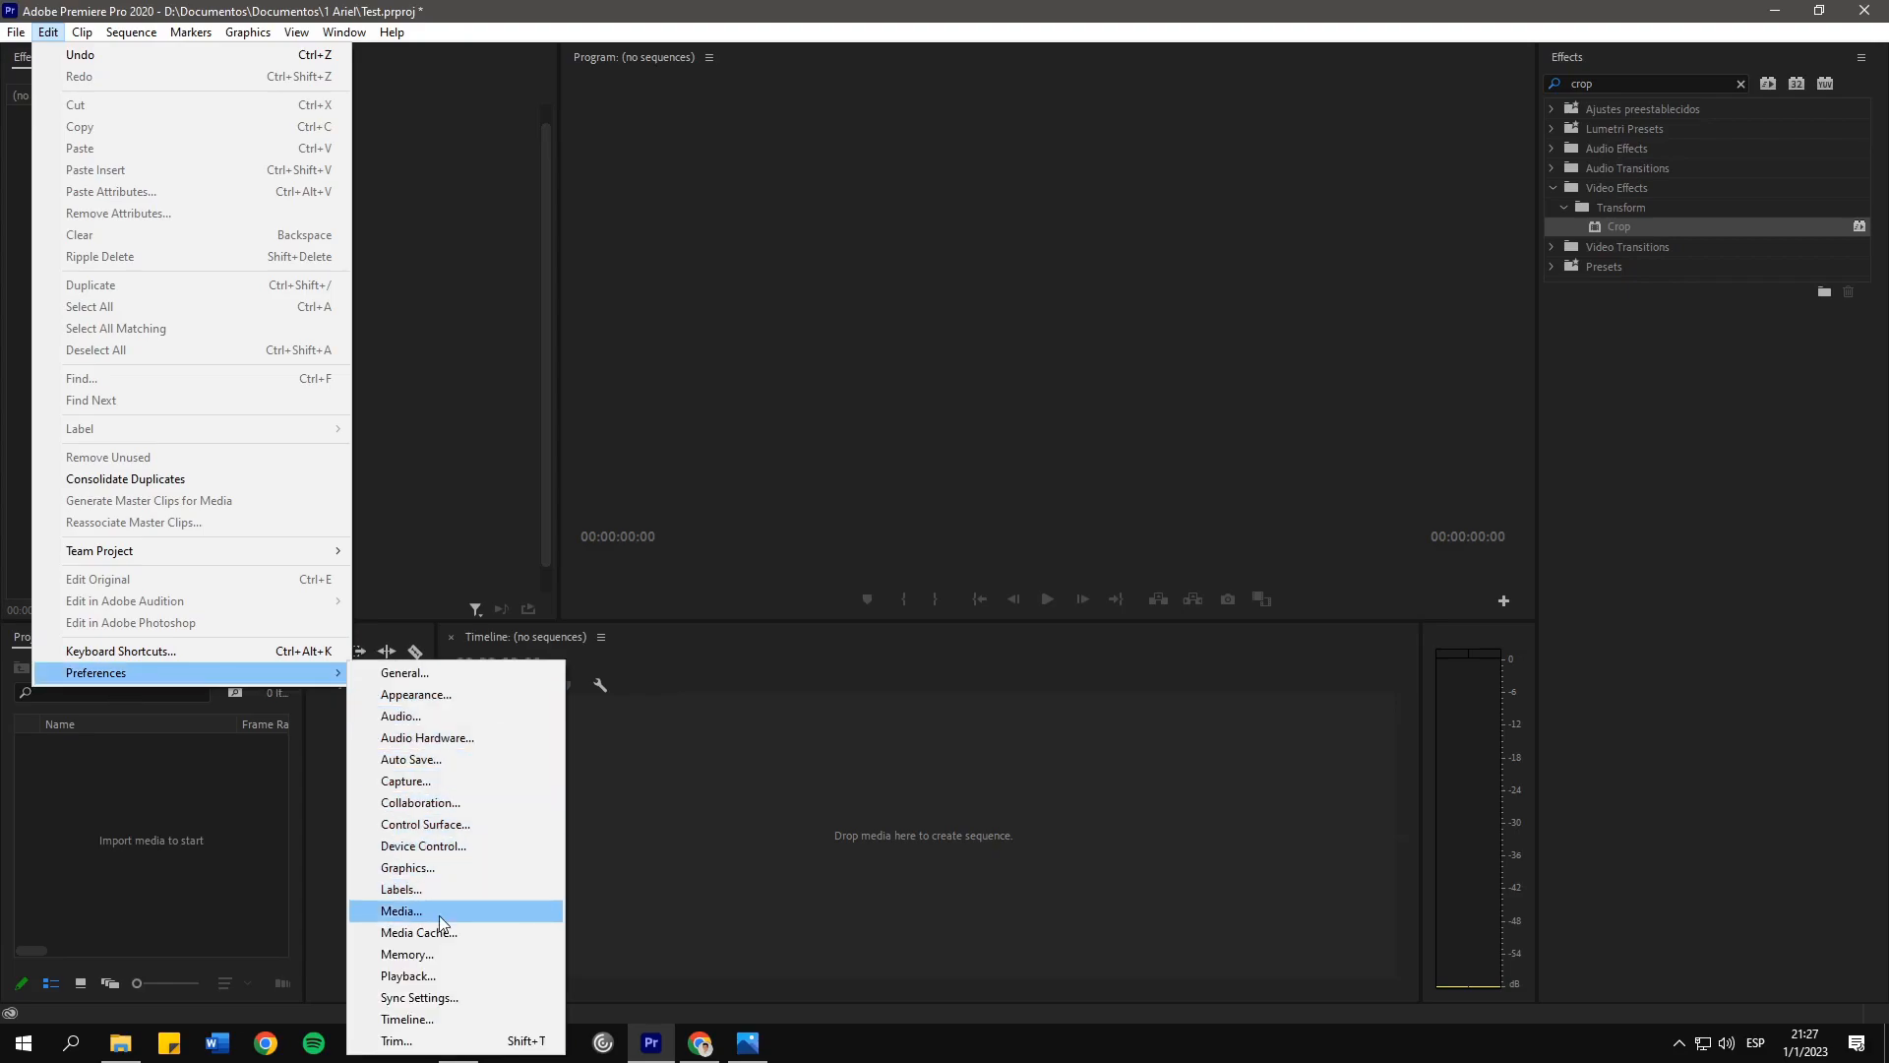
click(418, 932)
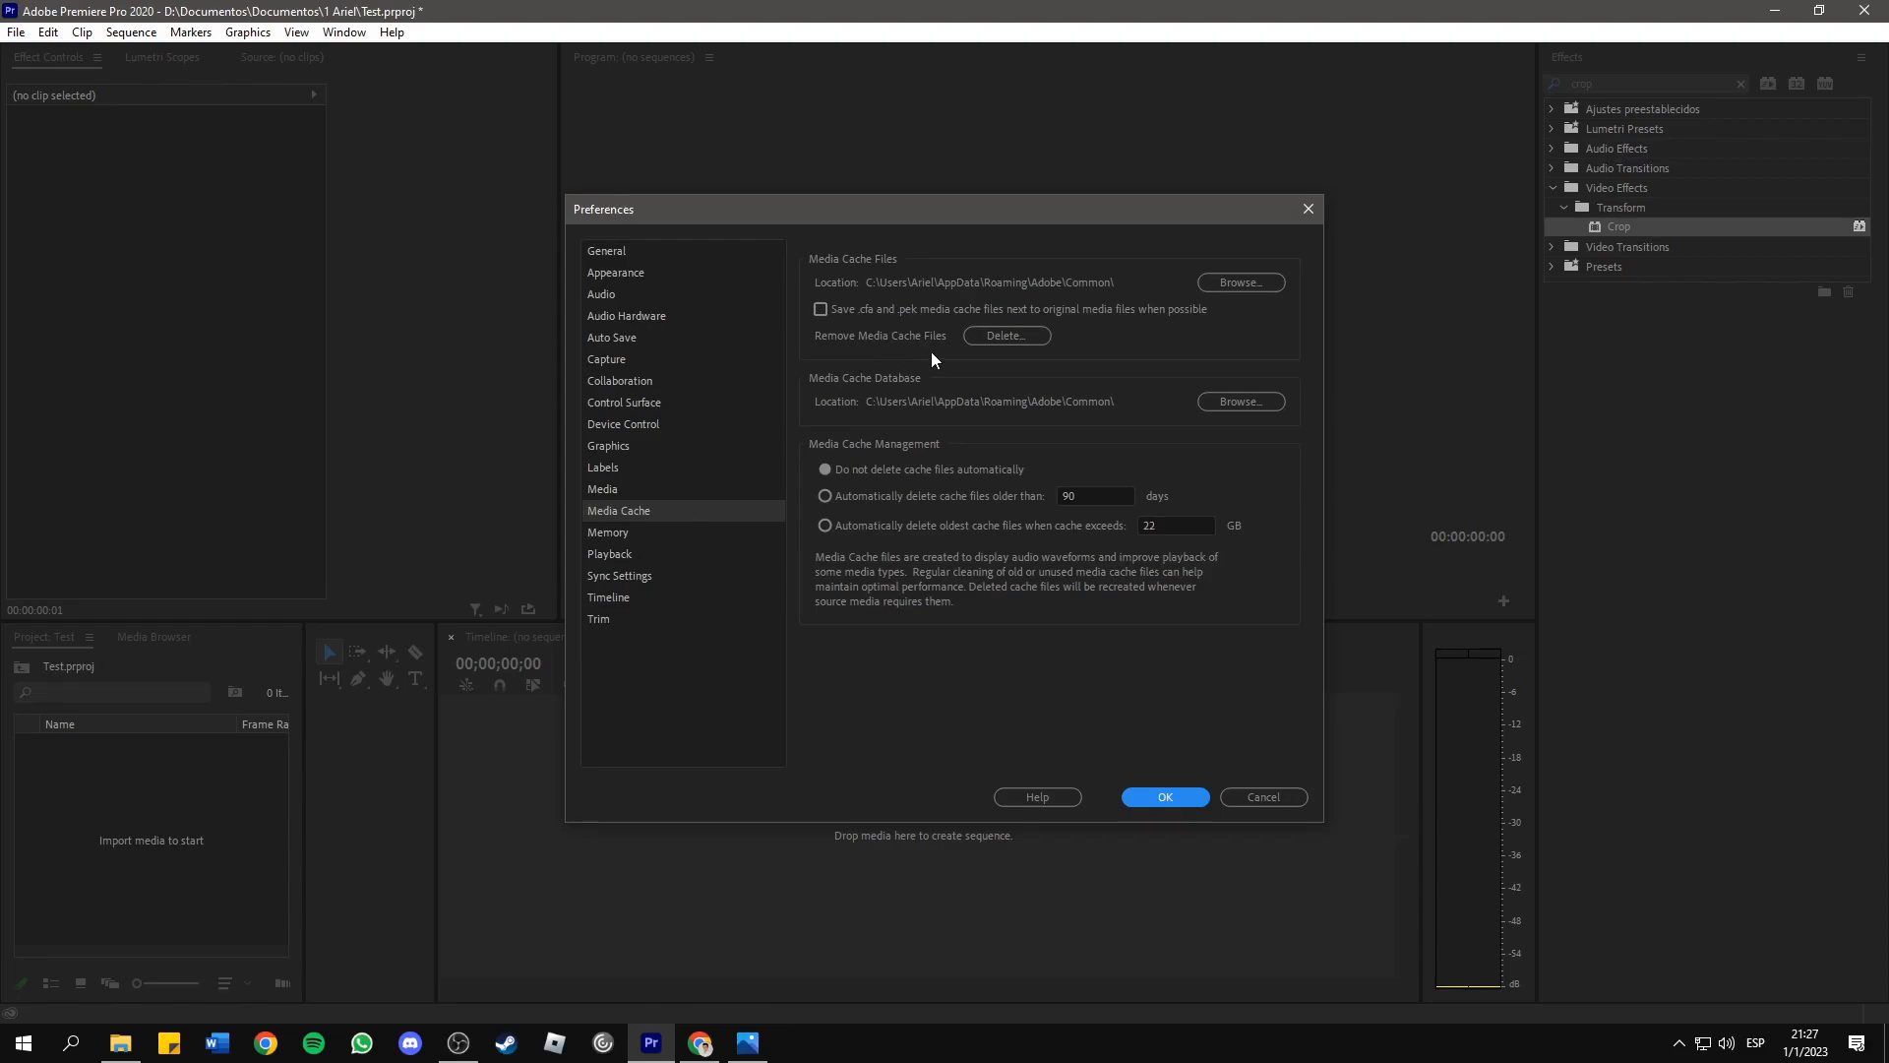
click(1005, 334)
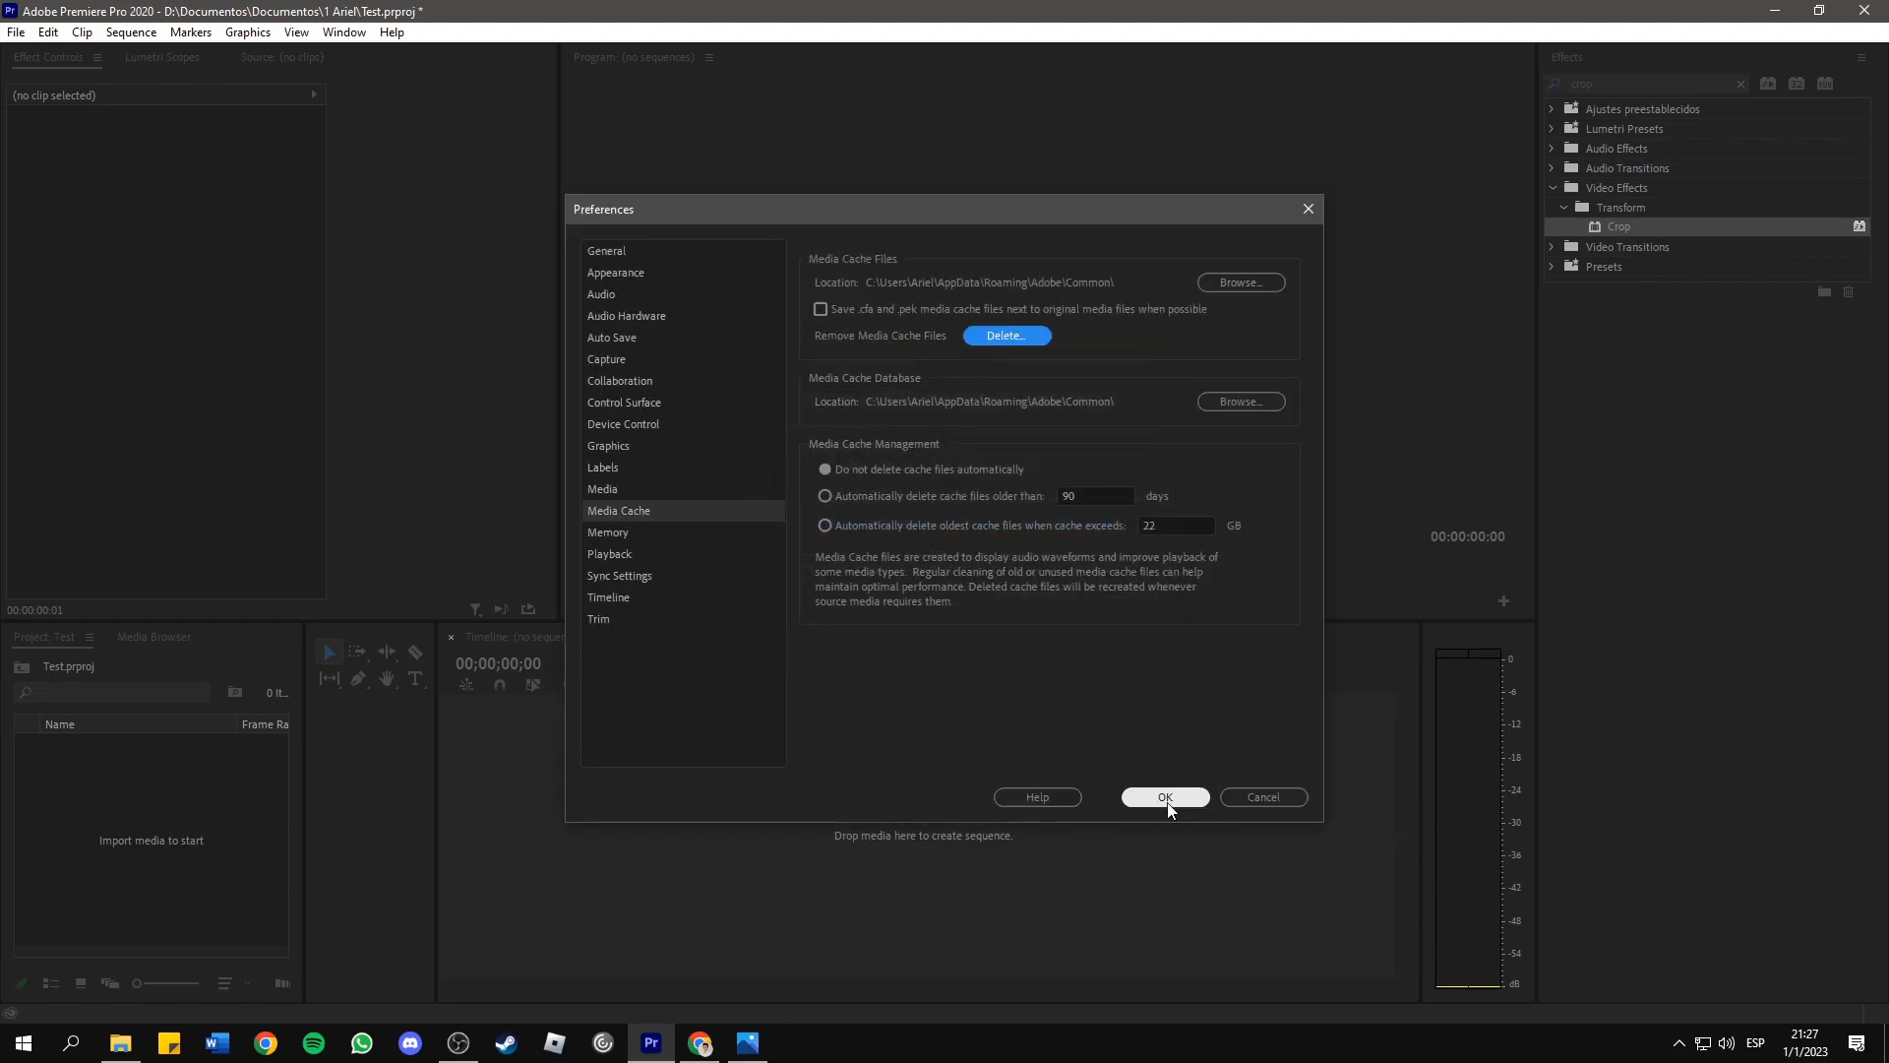
click(1165, 796)
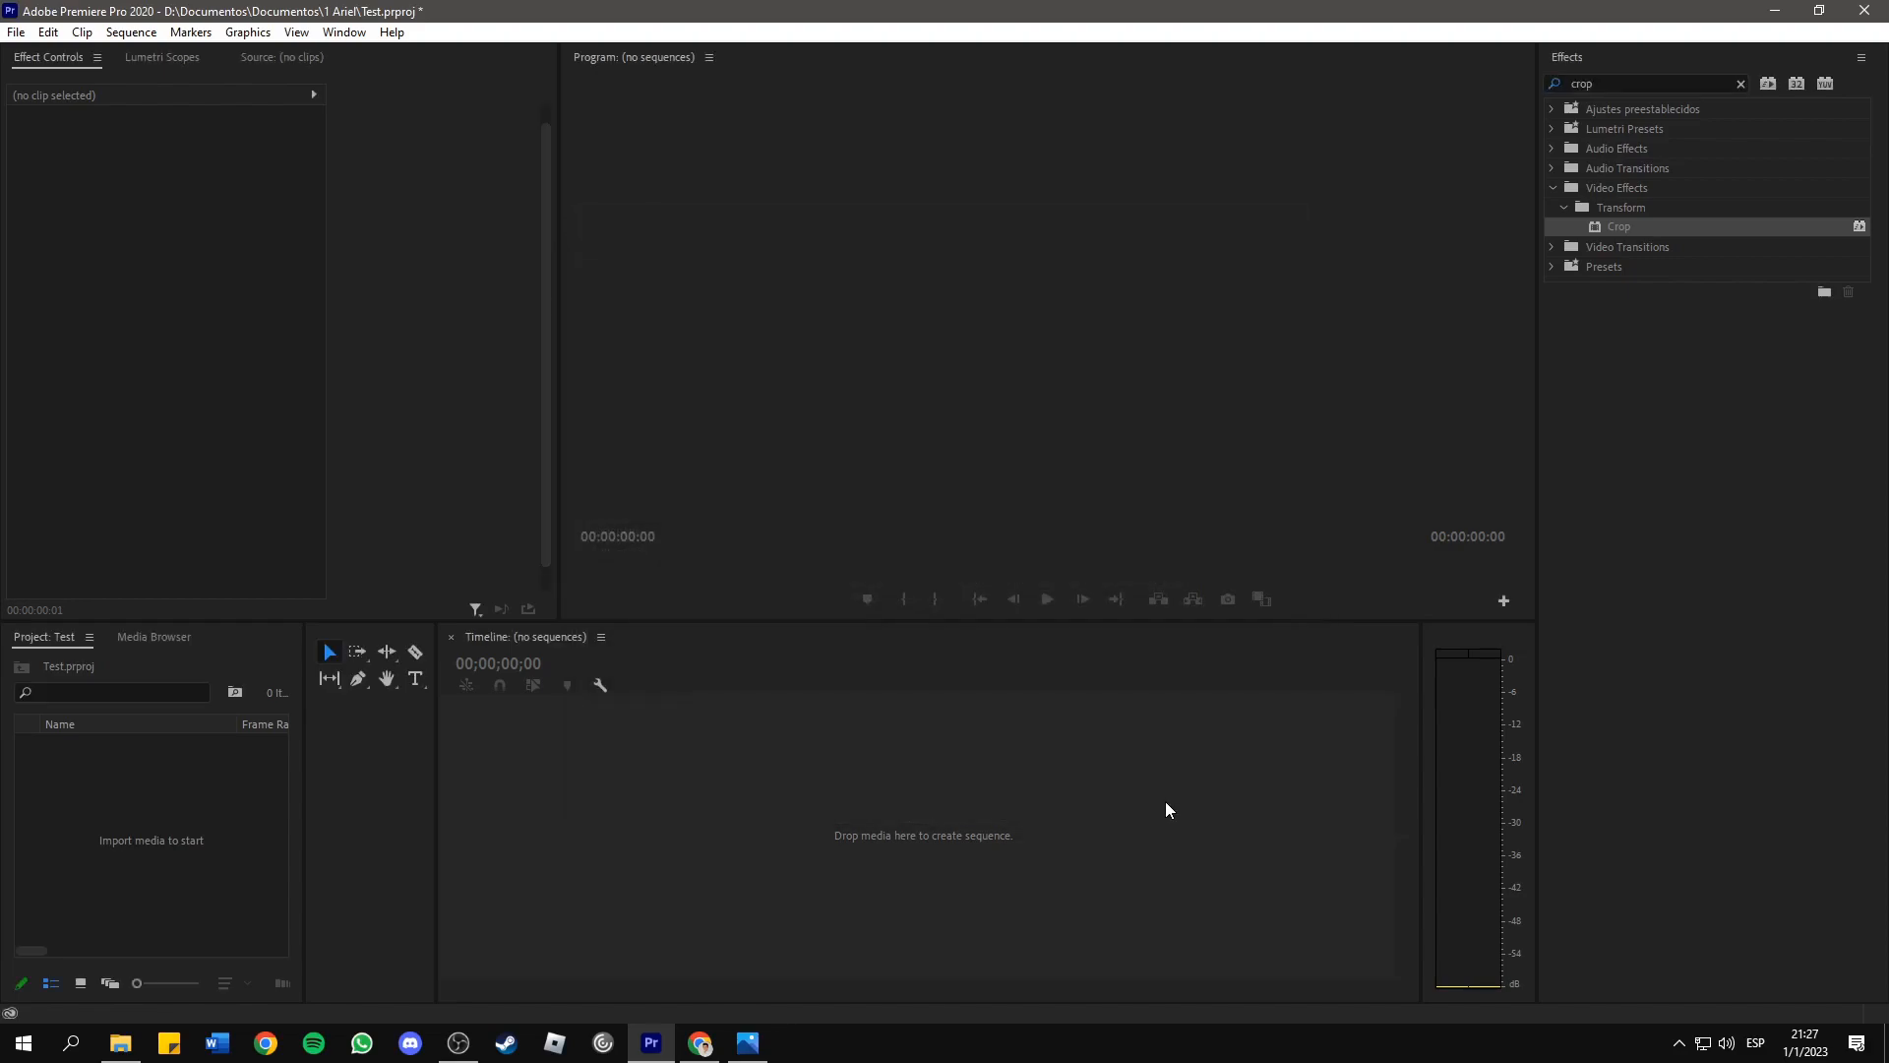
mouse_move(1395, 865)
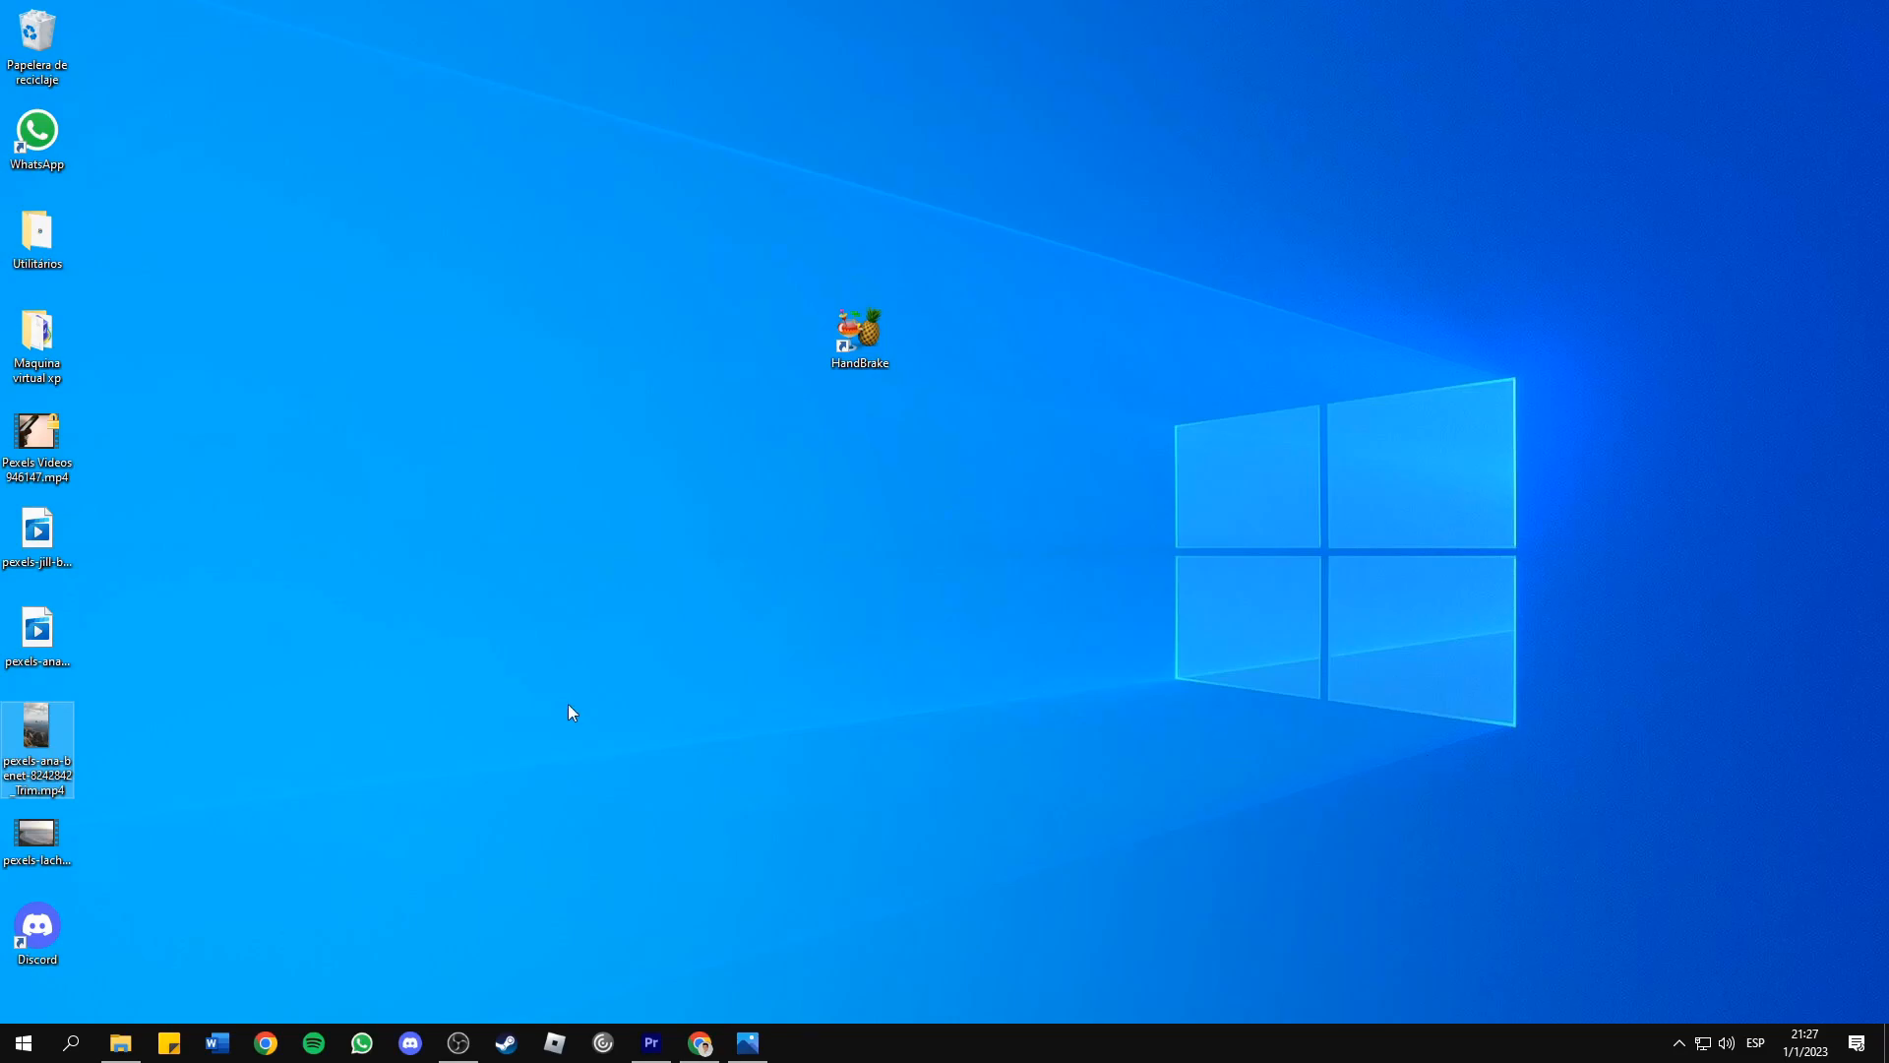
mouse_move(252, 809)
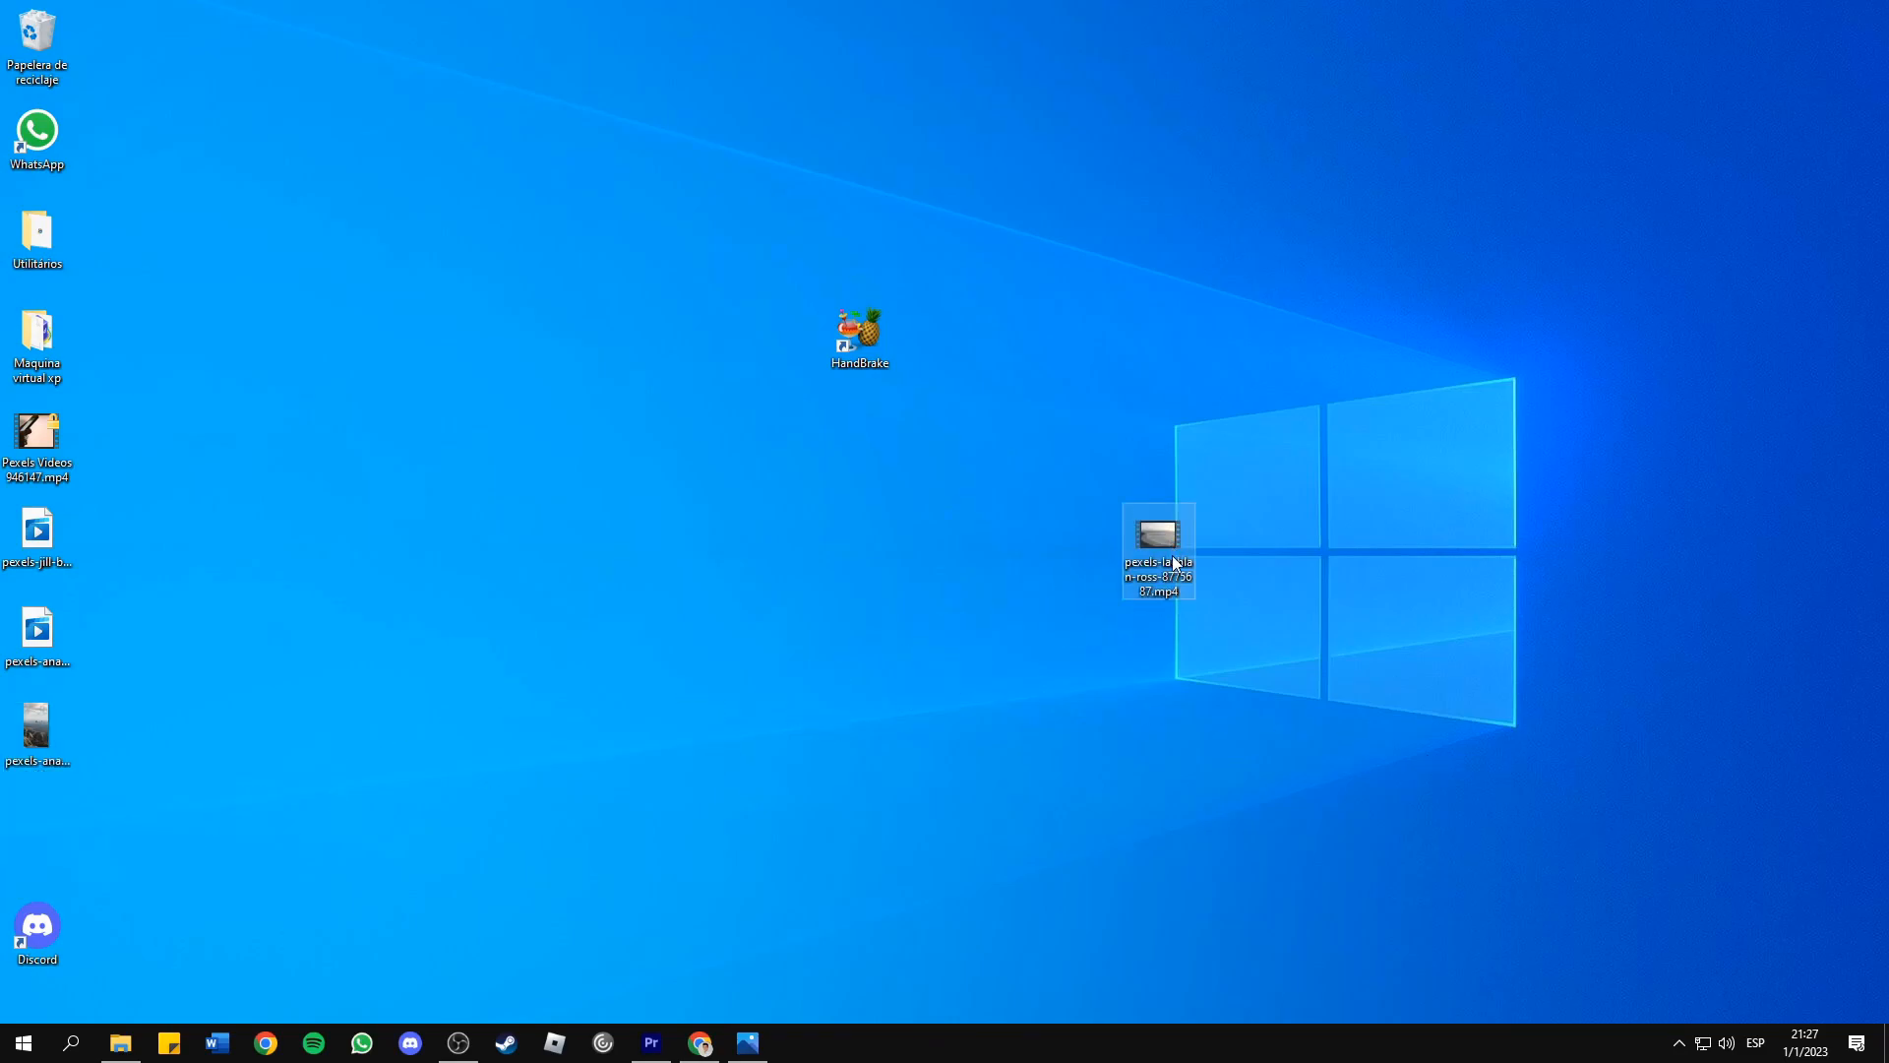
Rename lachlan-ross-8775687.mp4 on the desktop to a .mkv extension and accept the warning.
right_click(1155, 554)
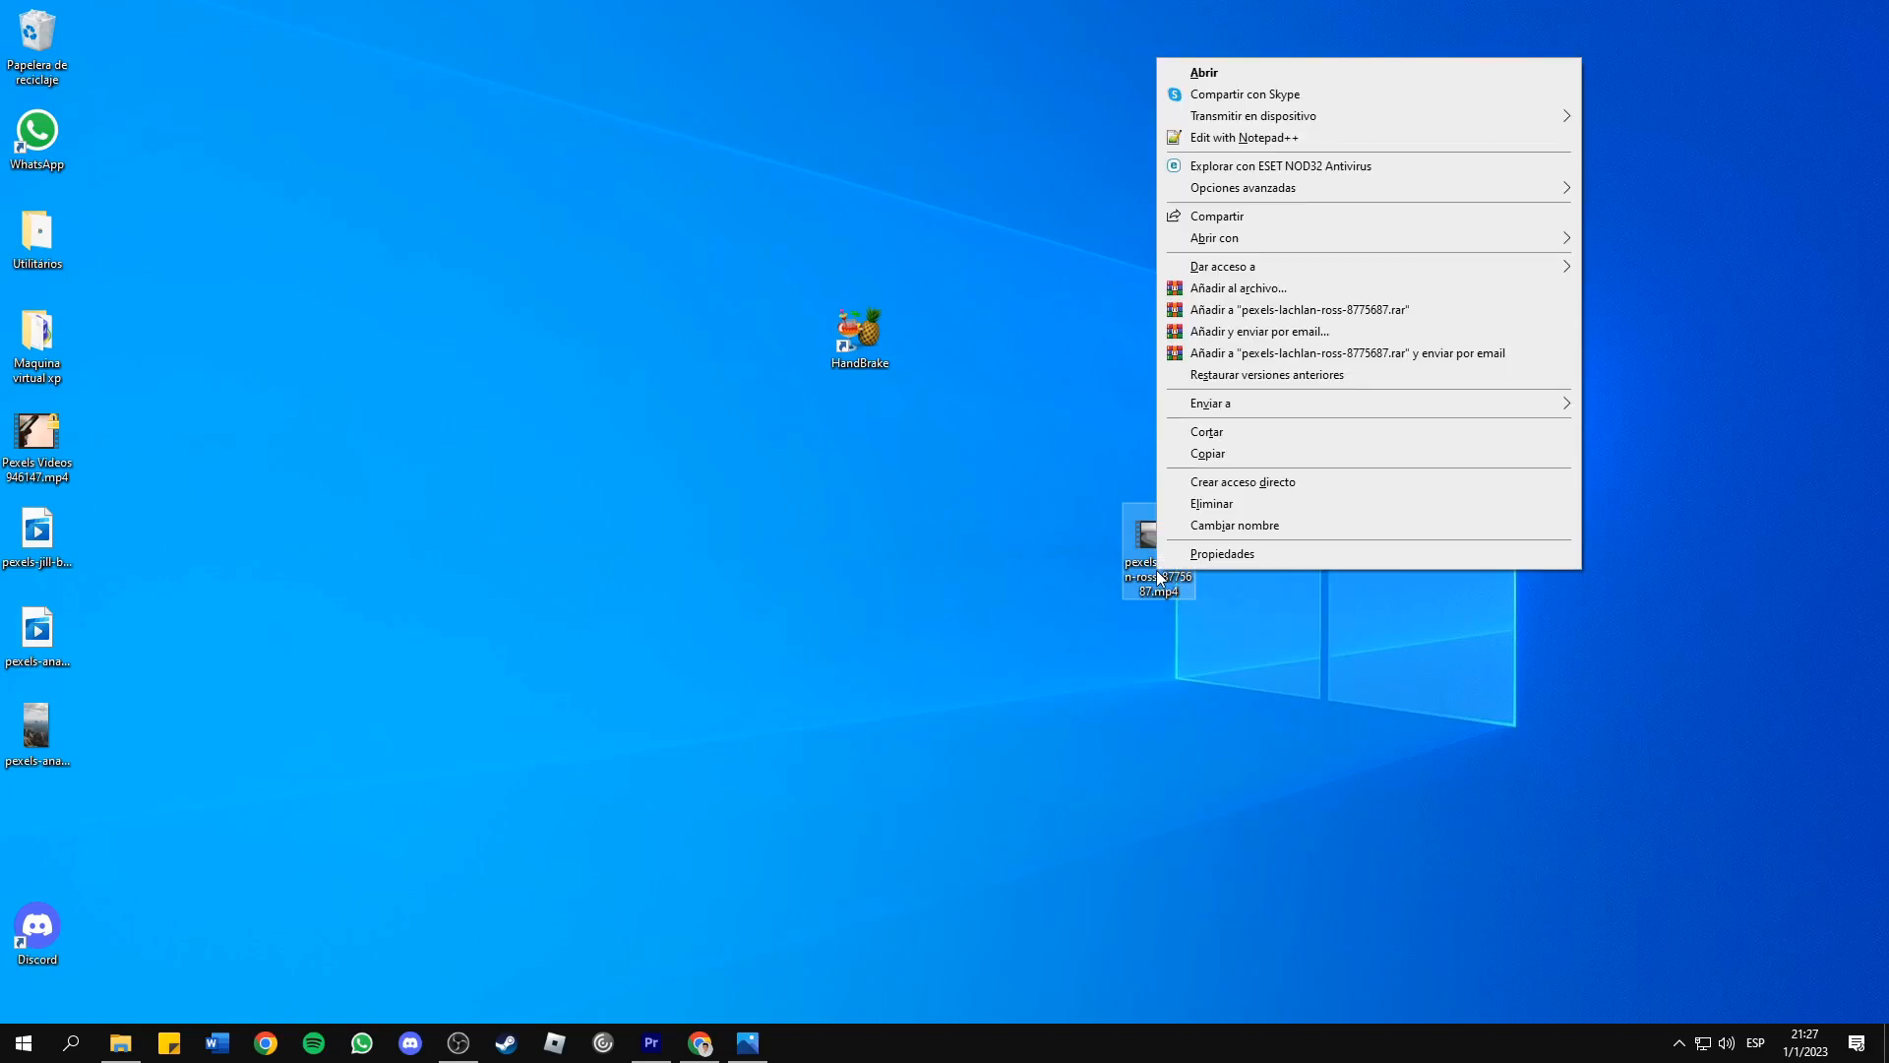
click(1234, 525)
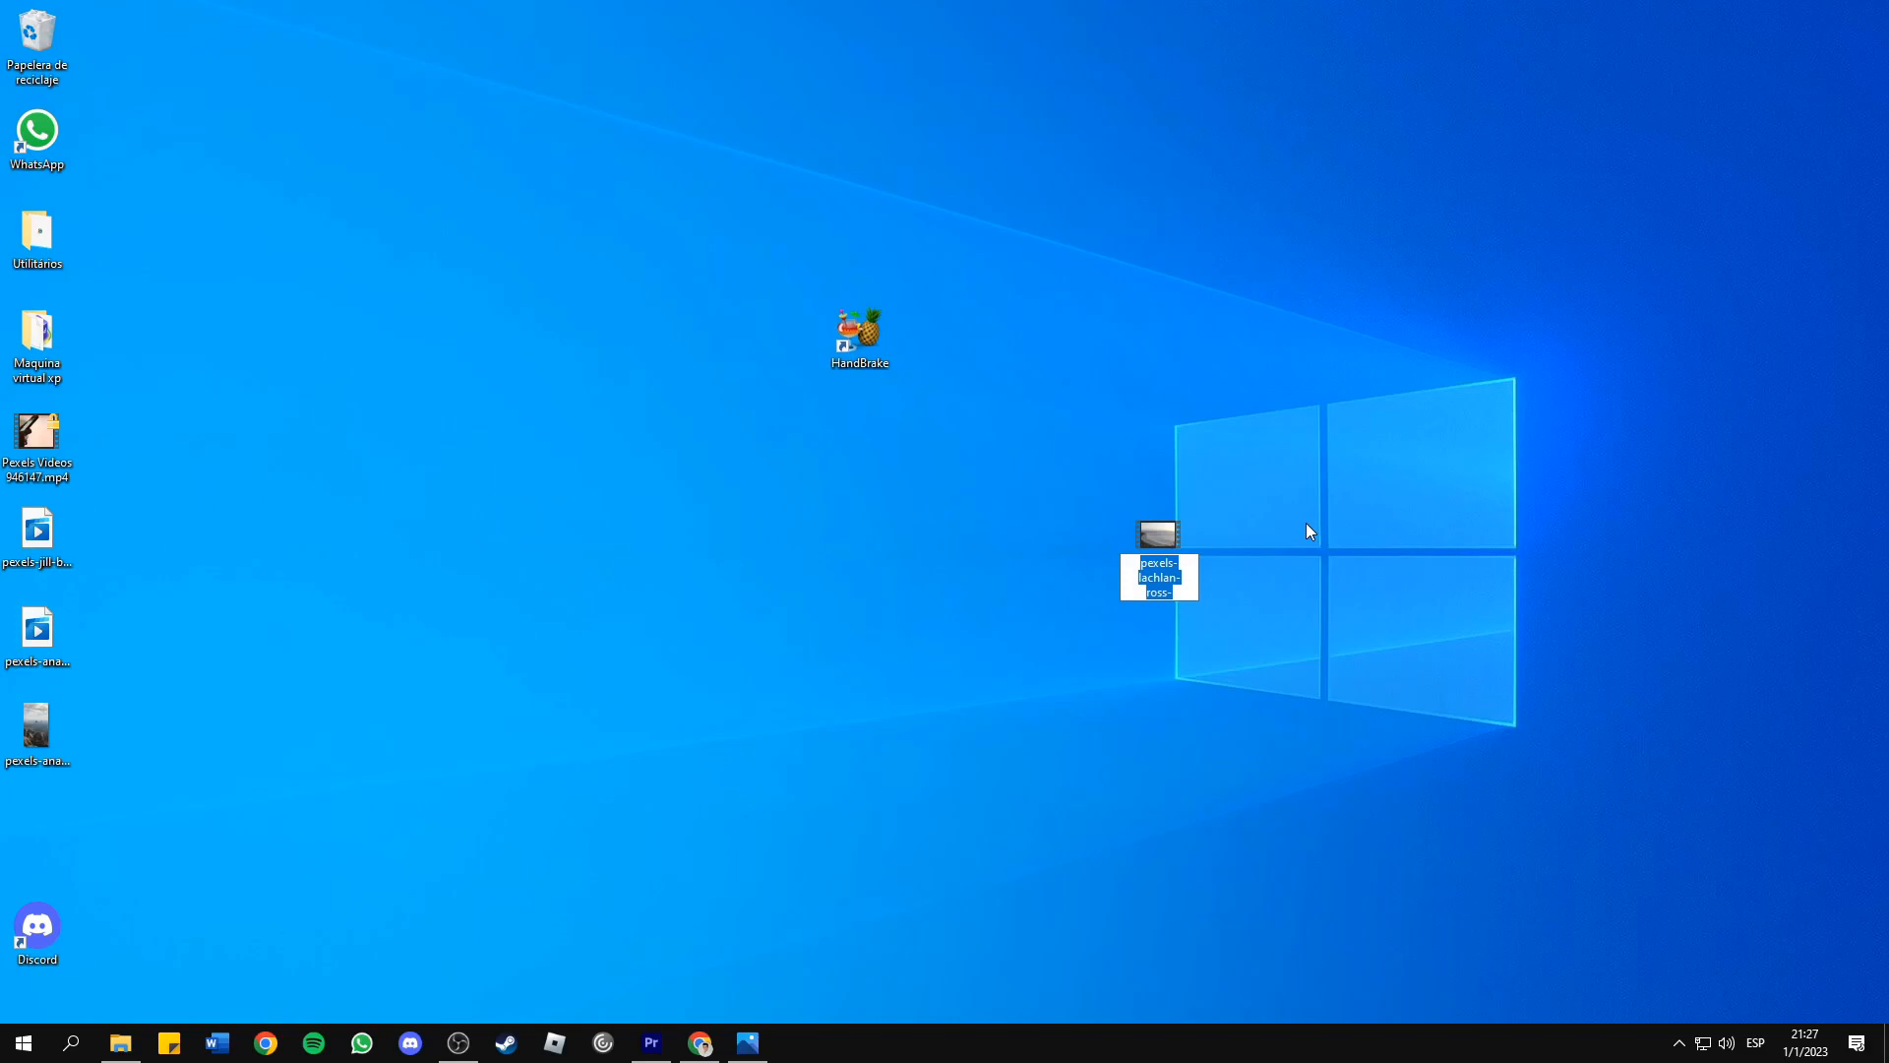
text(lachlan-ross-8775687.mp4)
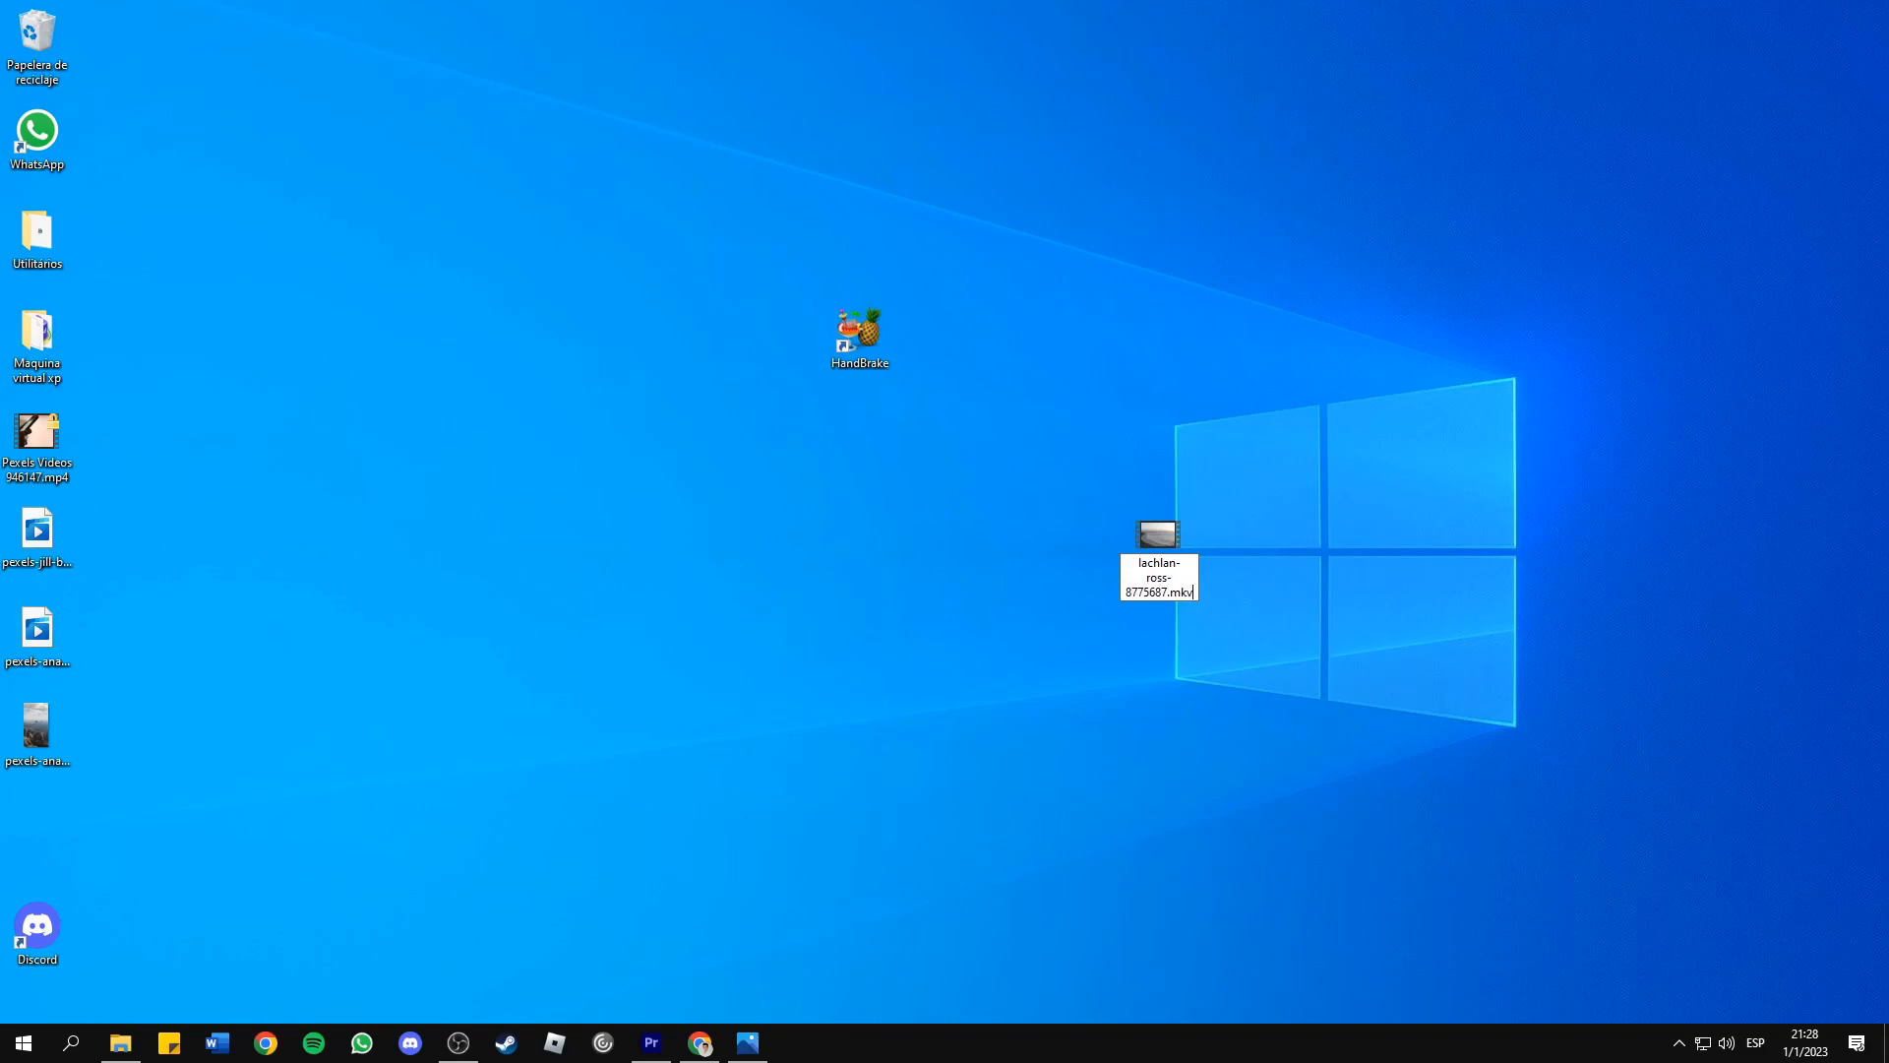
key(enter)
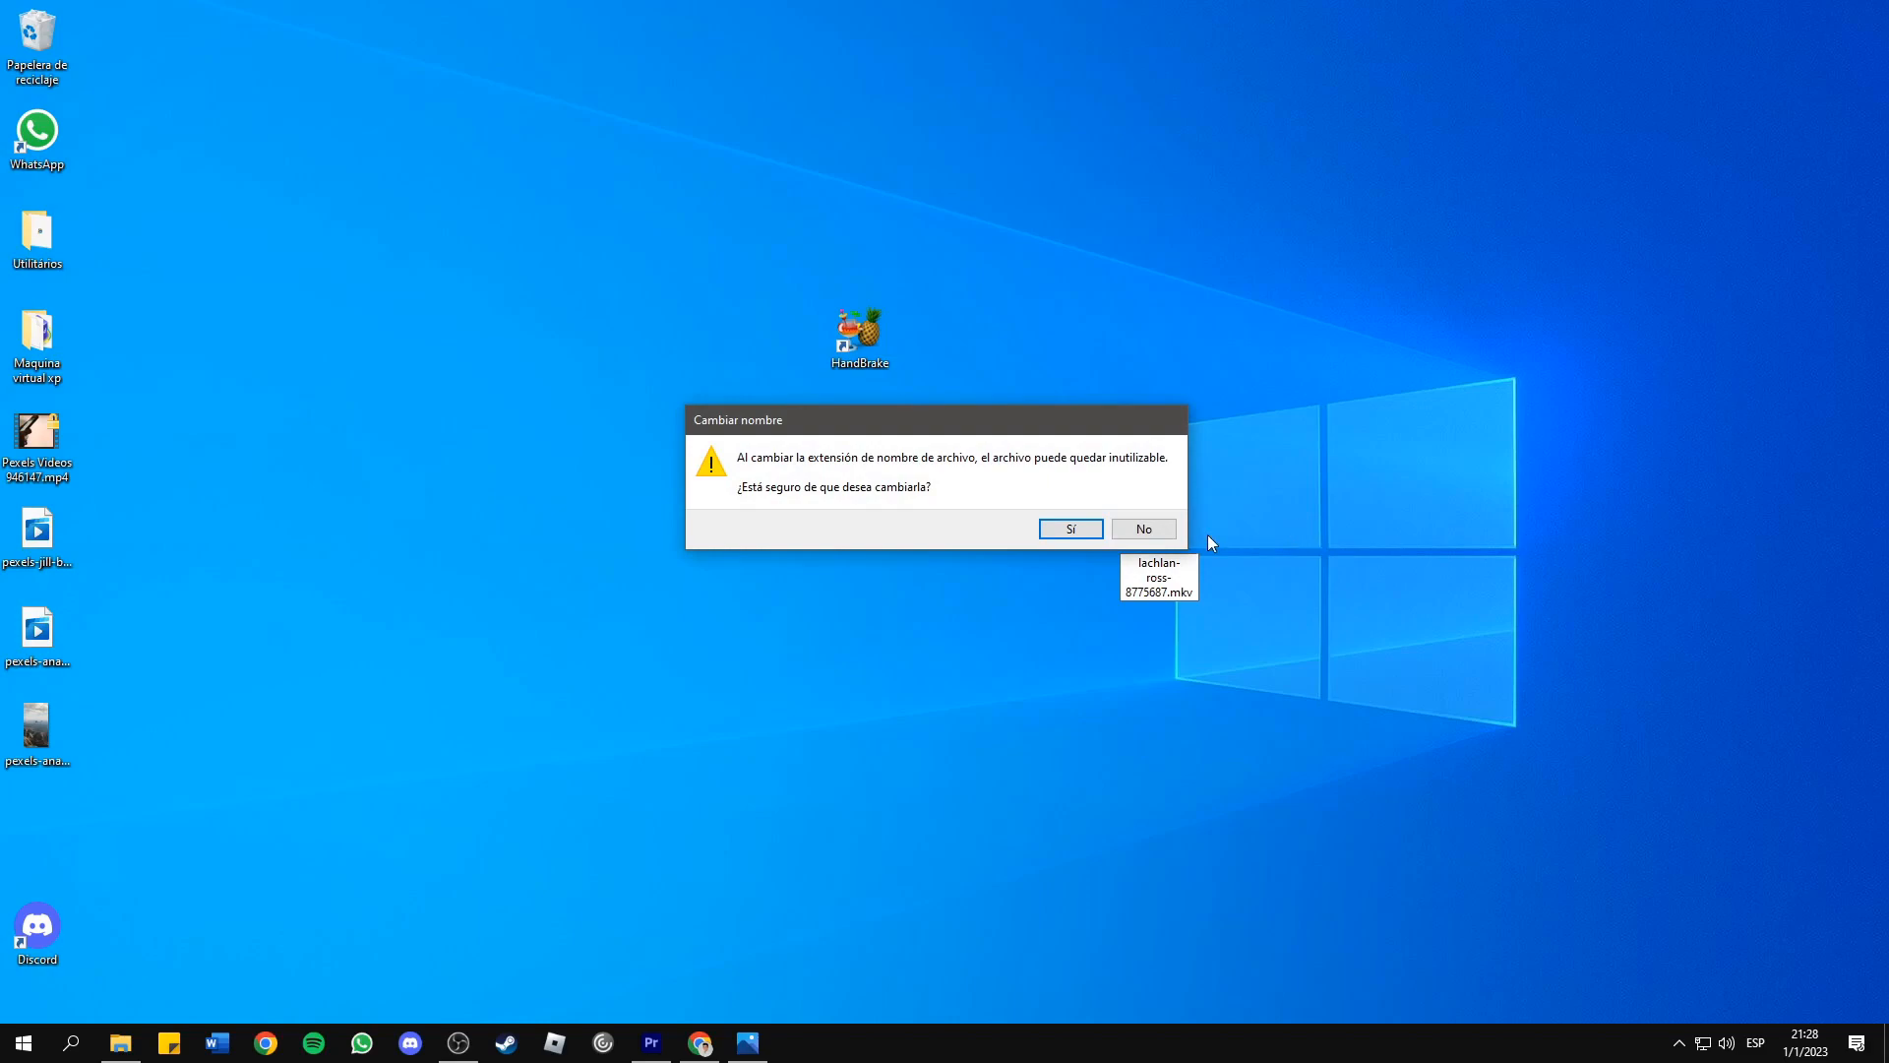
click(1068, 529)
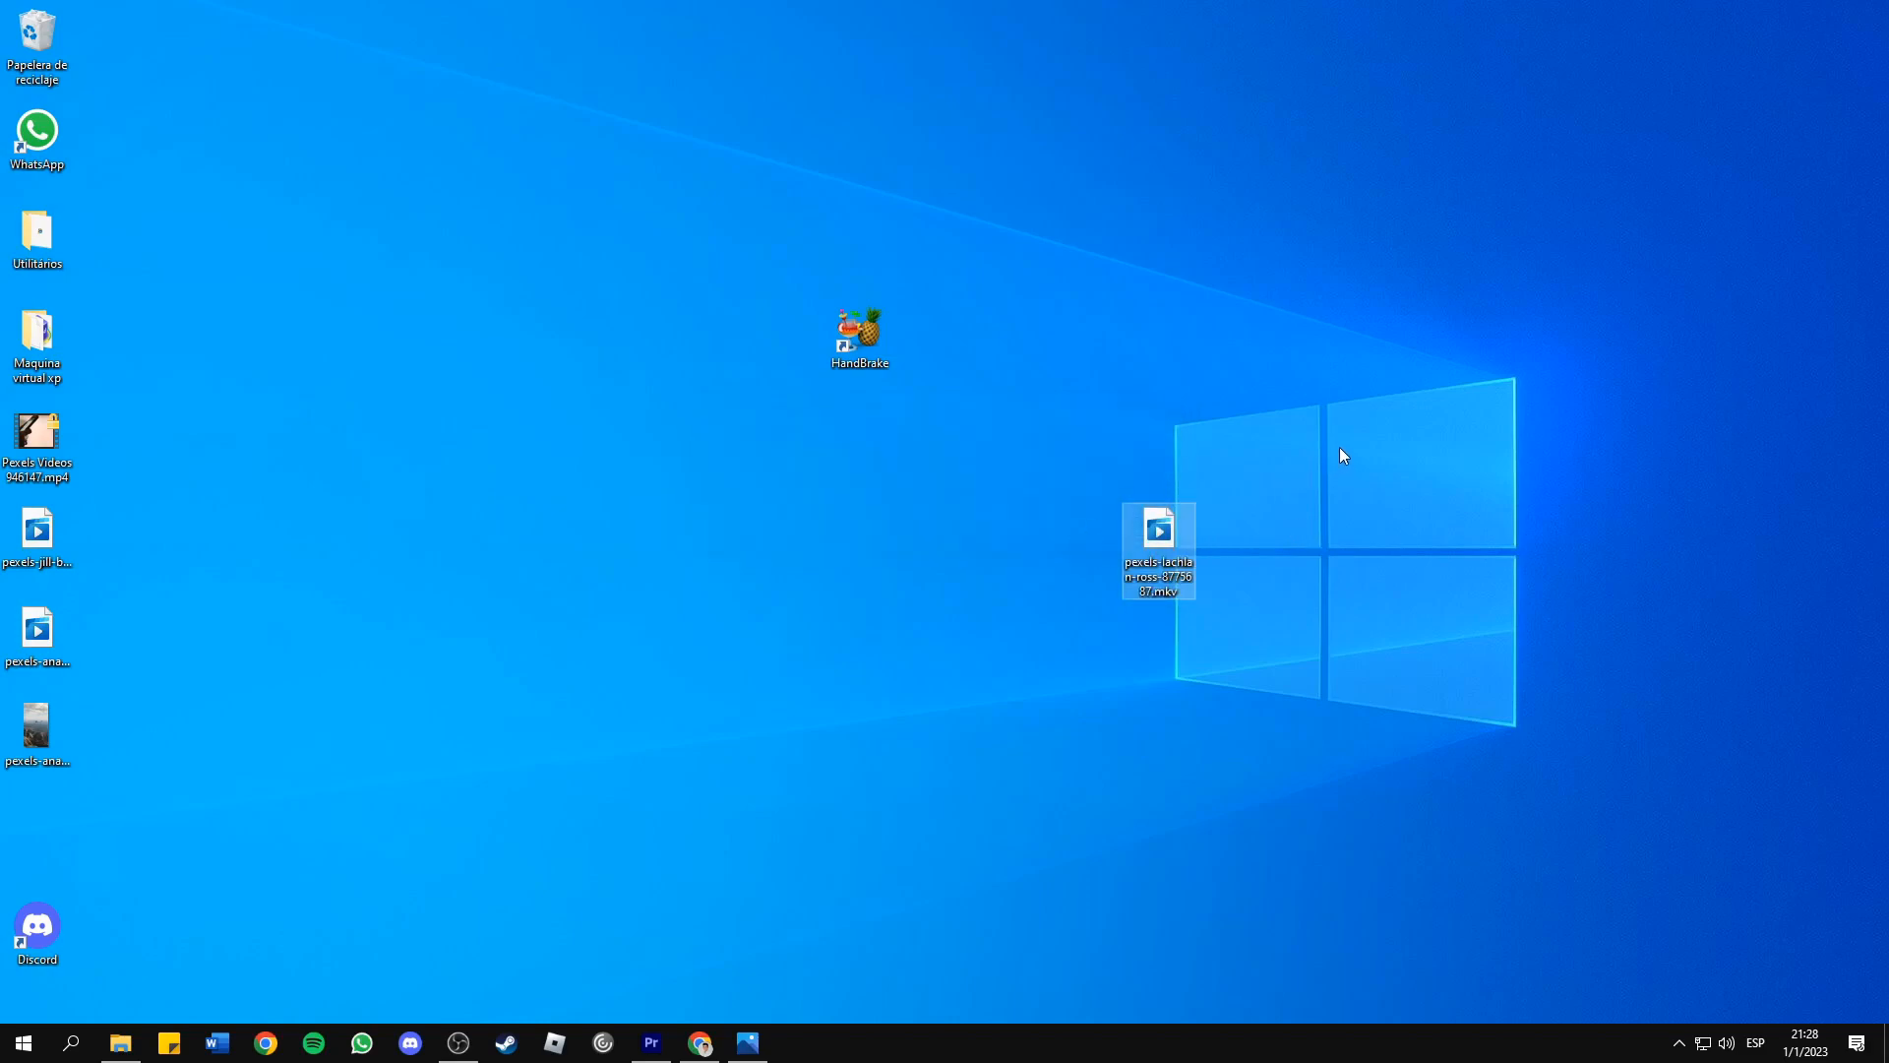
mouse_move(1218, 527)
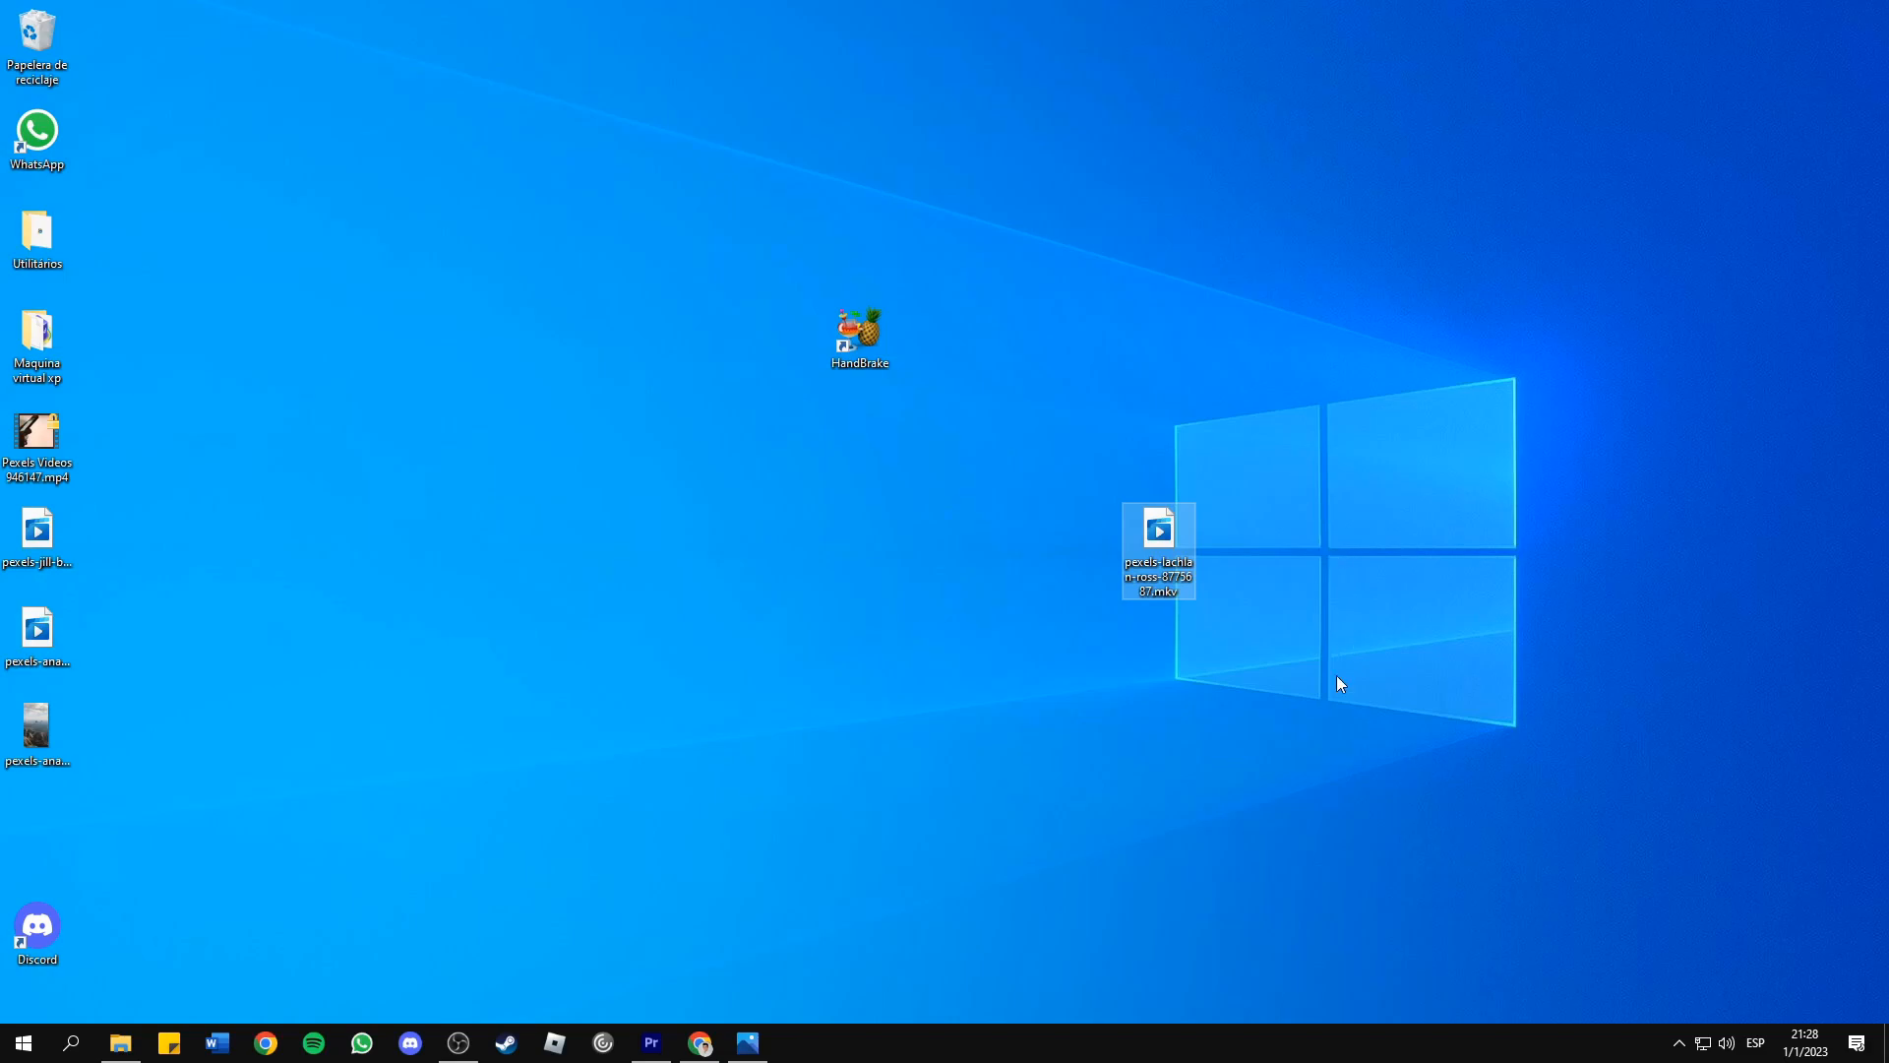
mouse_move(1145, 548)
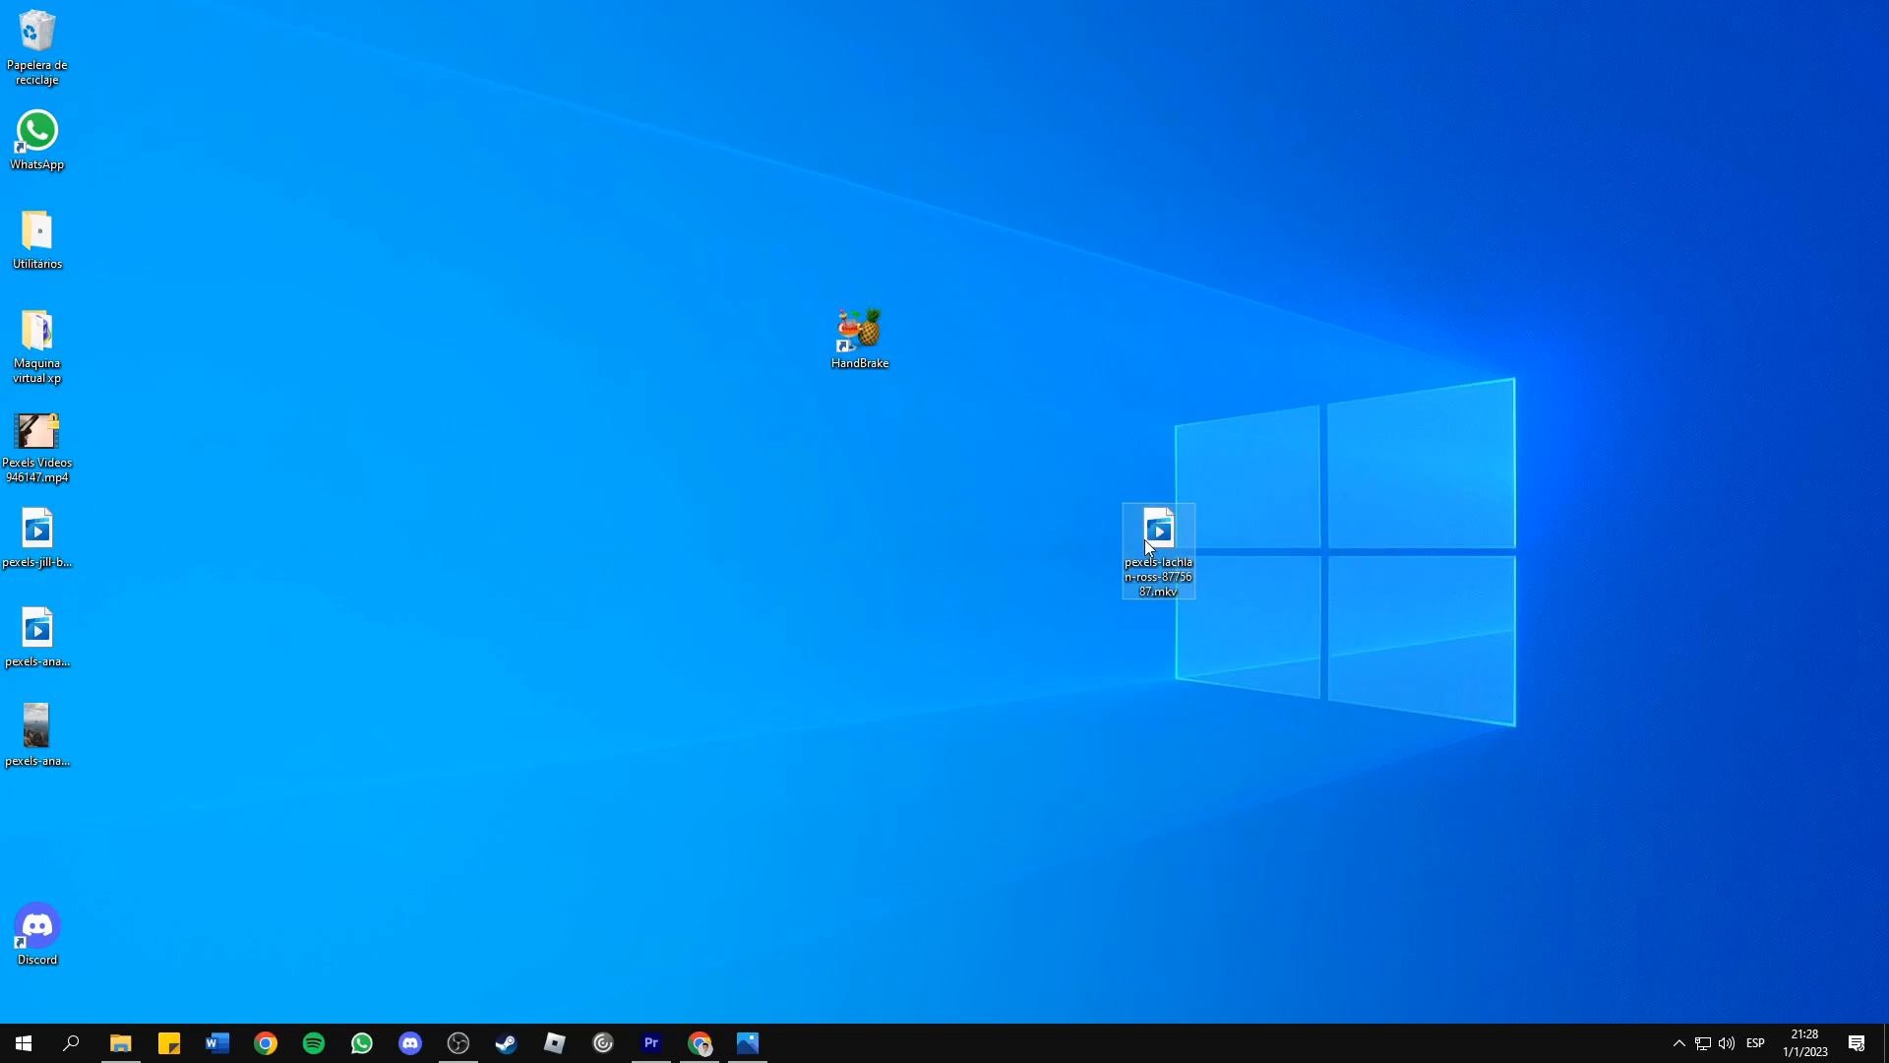
Open the renamed lachlan-ross-8775687.mkv with the Photos video player.
right_click(1154, 549)
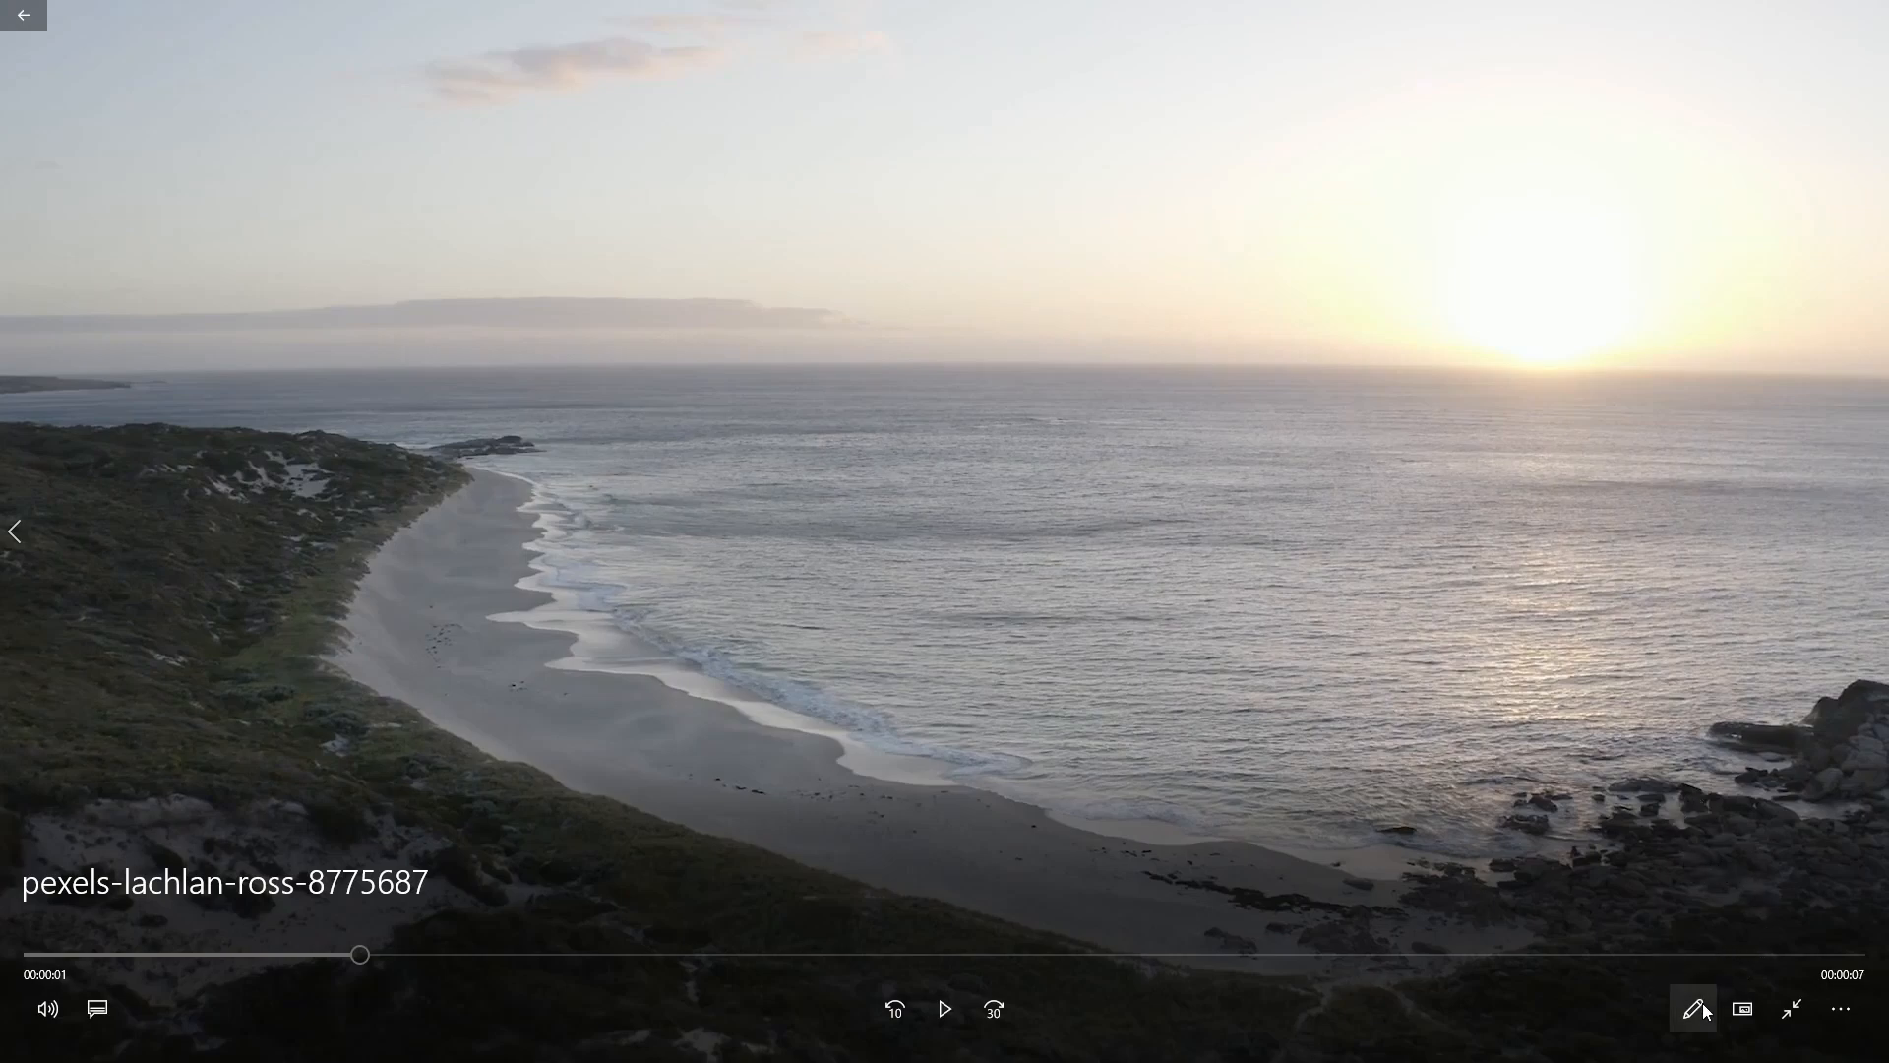
mouse_move(1692, 1010)
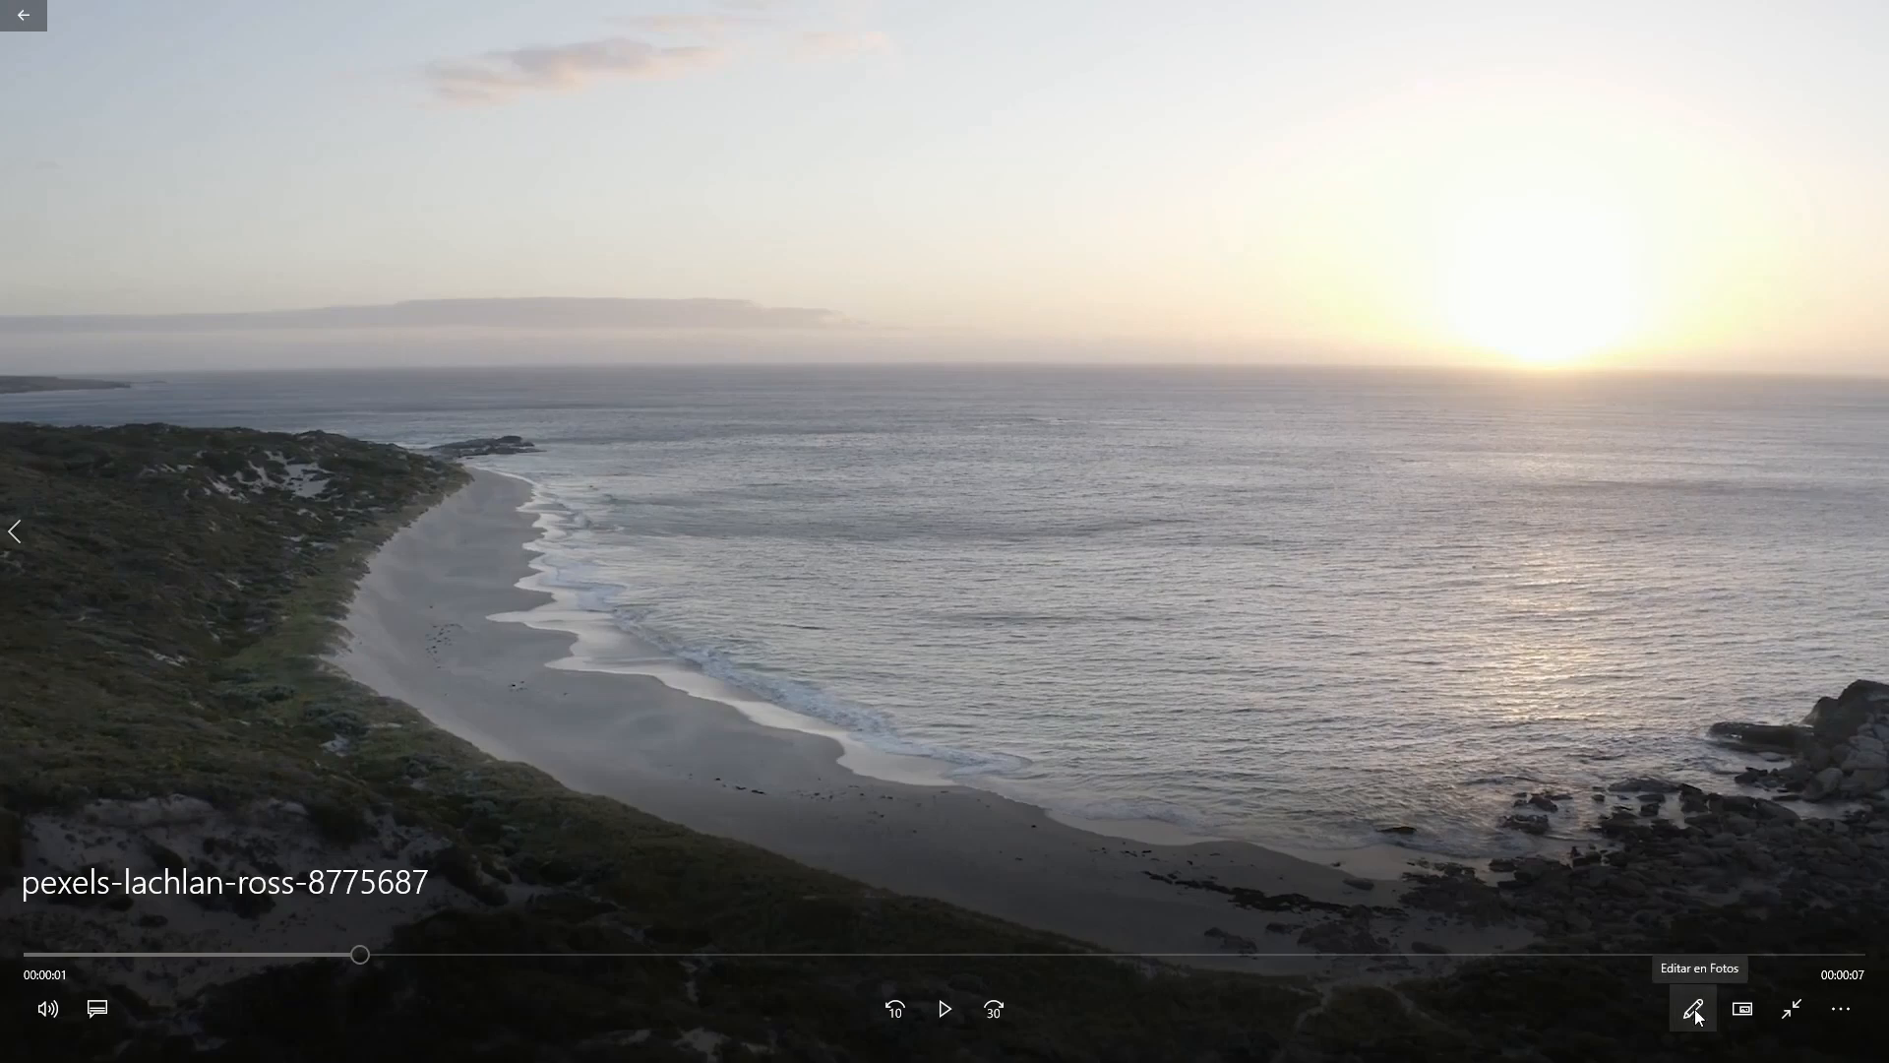
Open the beach video in the Photos trim editor (Recortar).
click(1693, 1009)
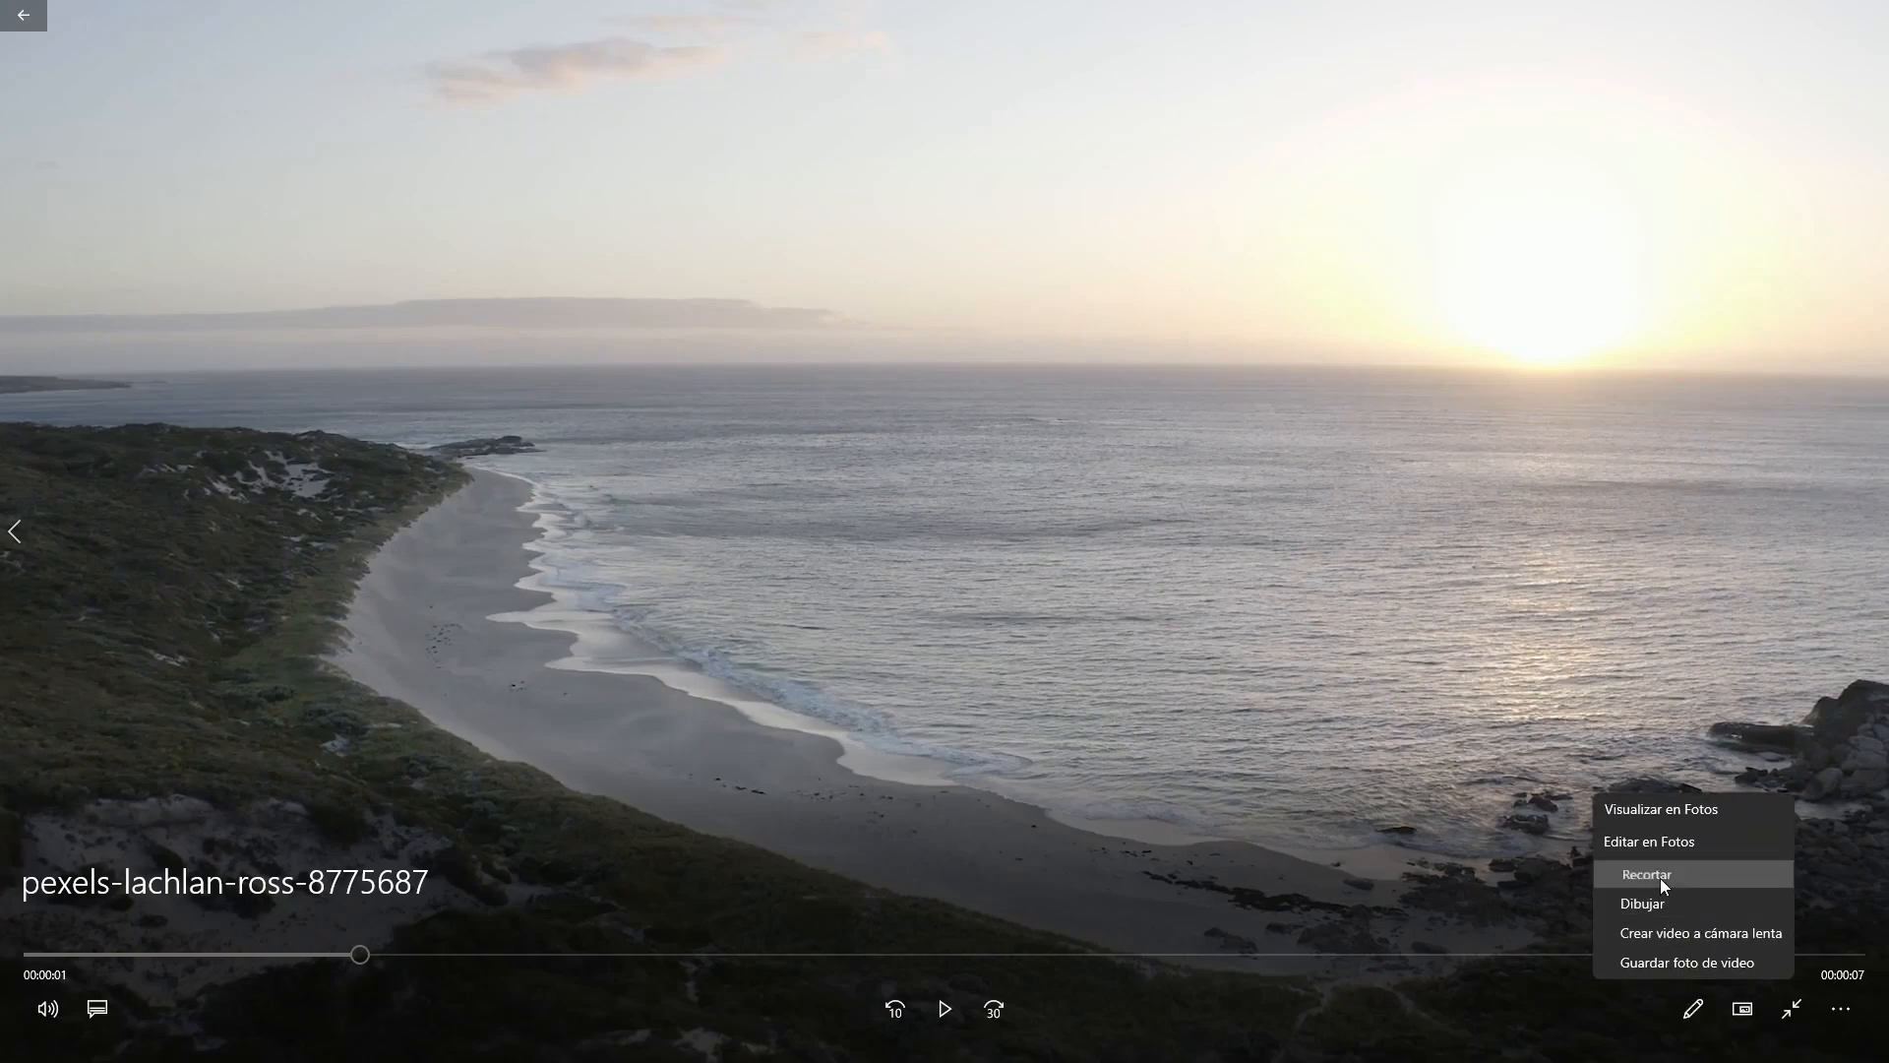
click(1644, 874)
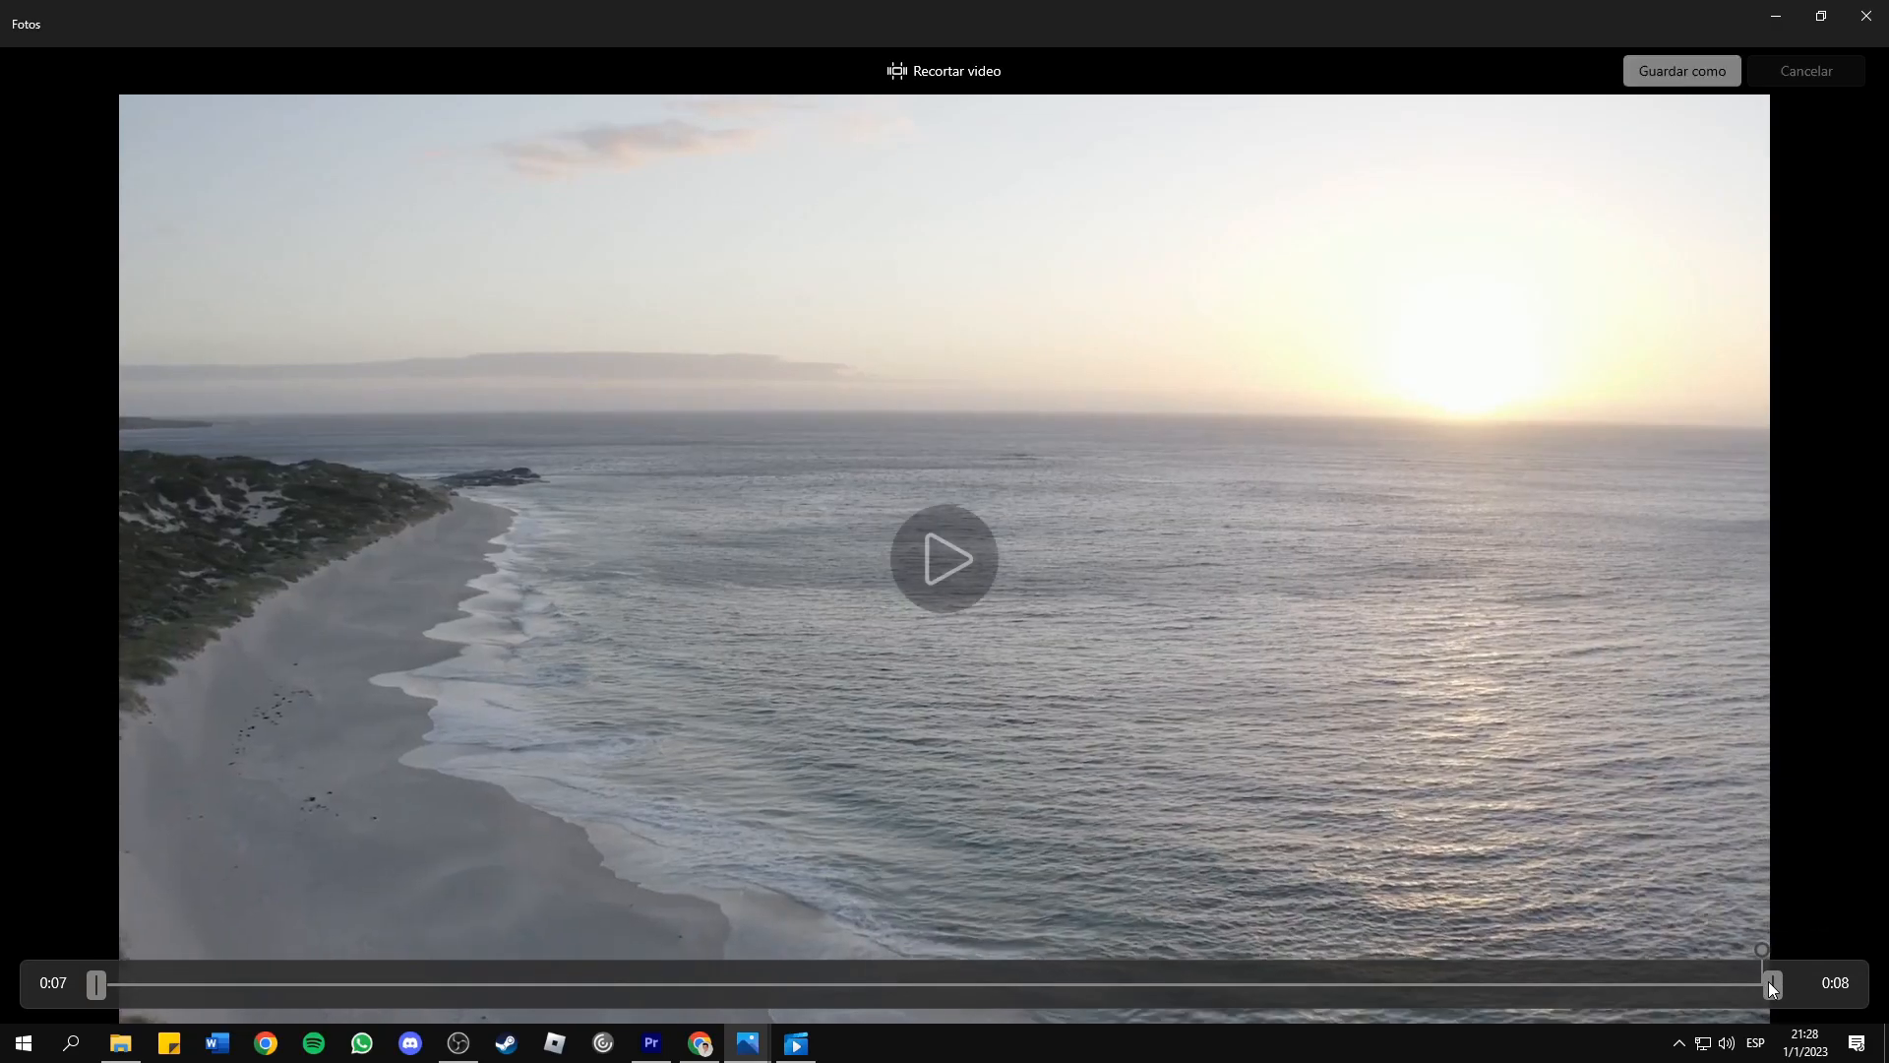
mouse_move(1682, 70)
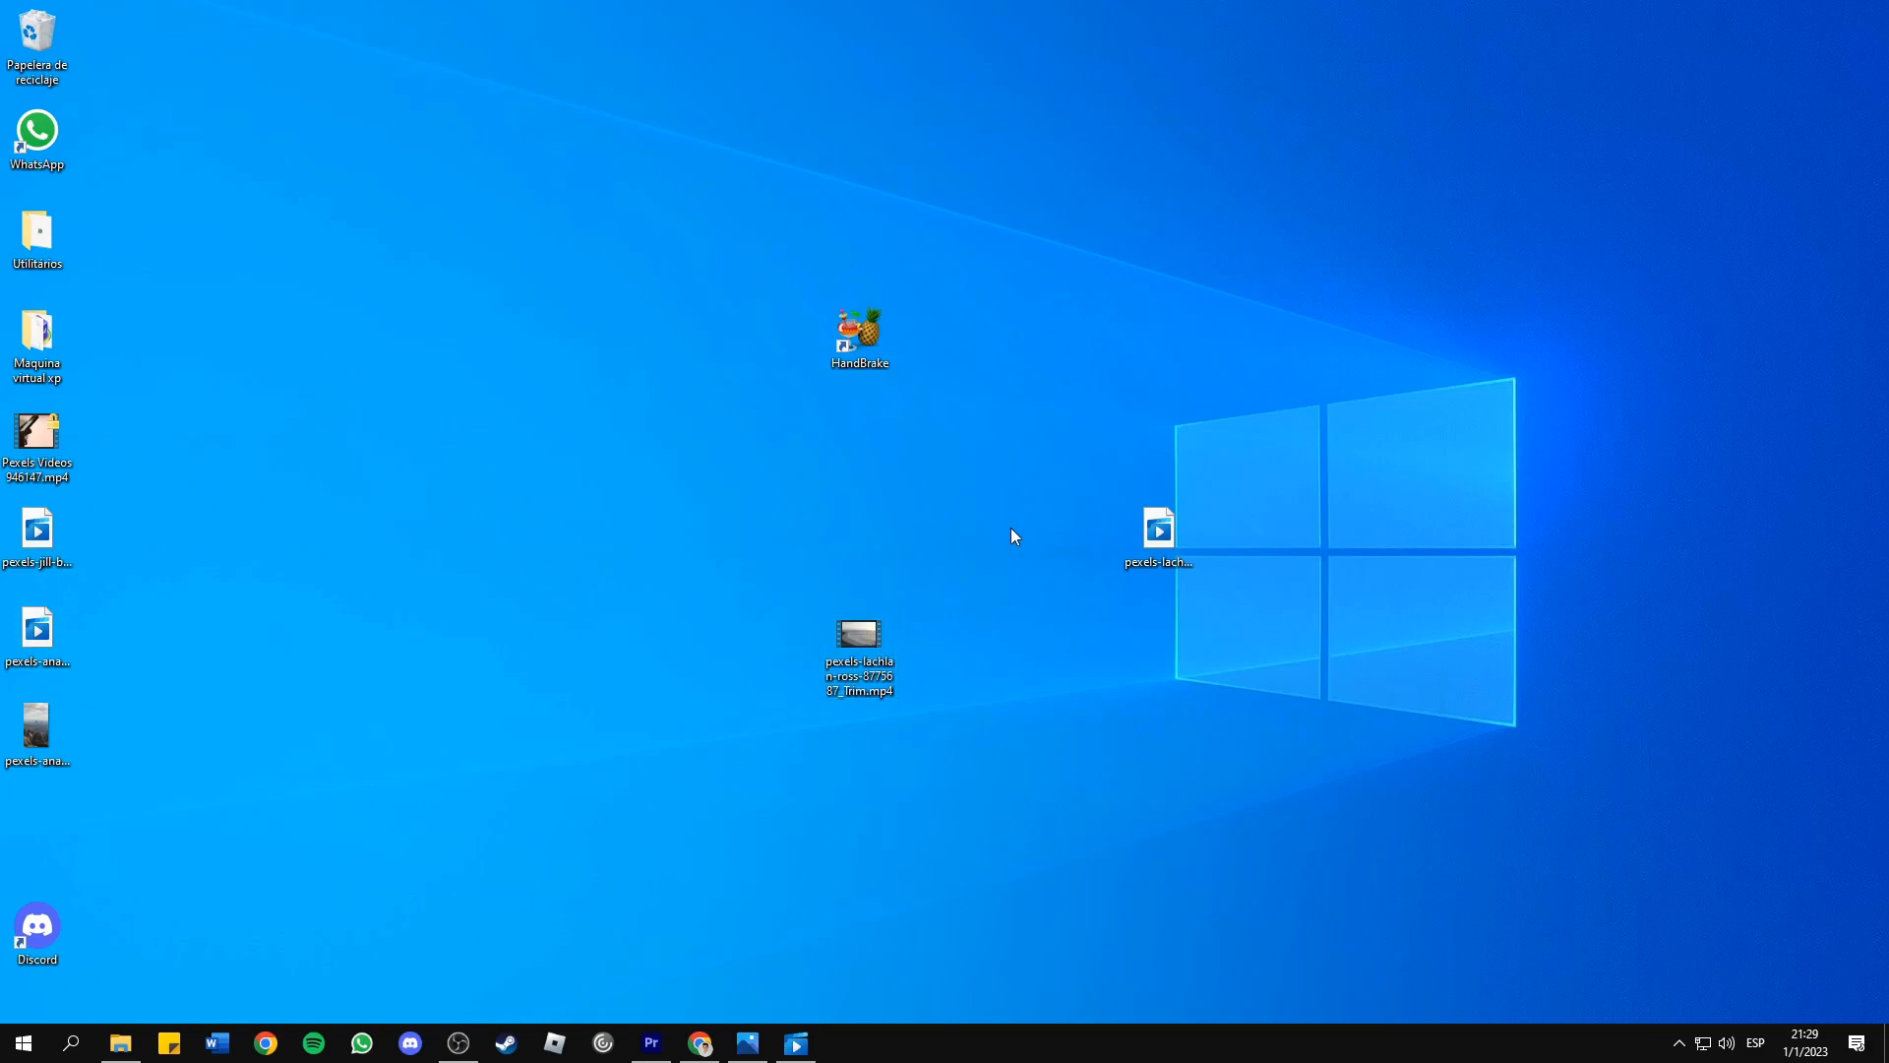
mouse_move(993, 542)
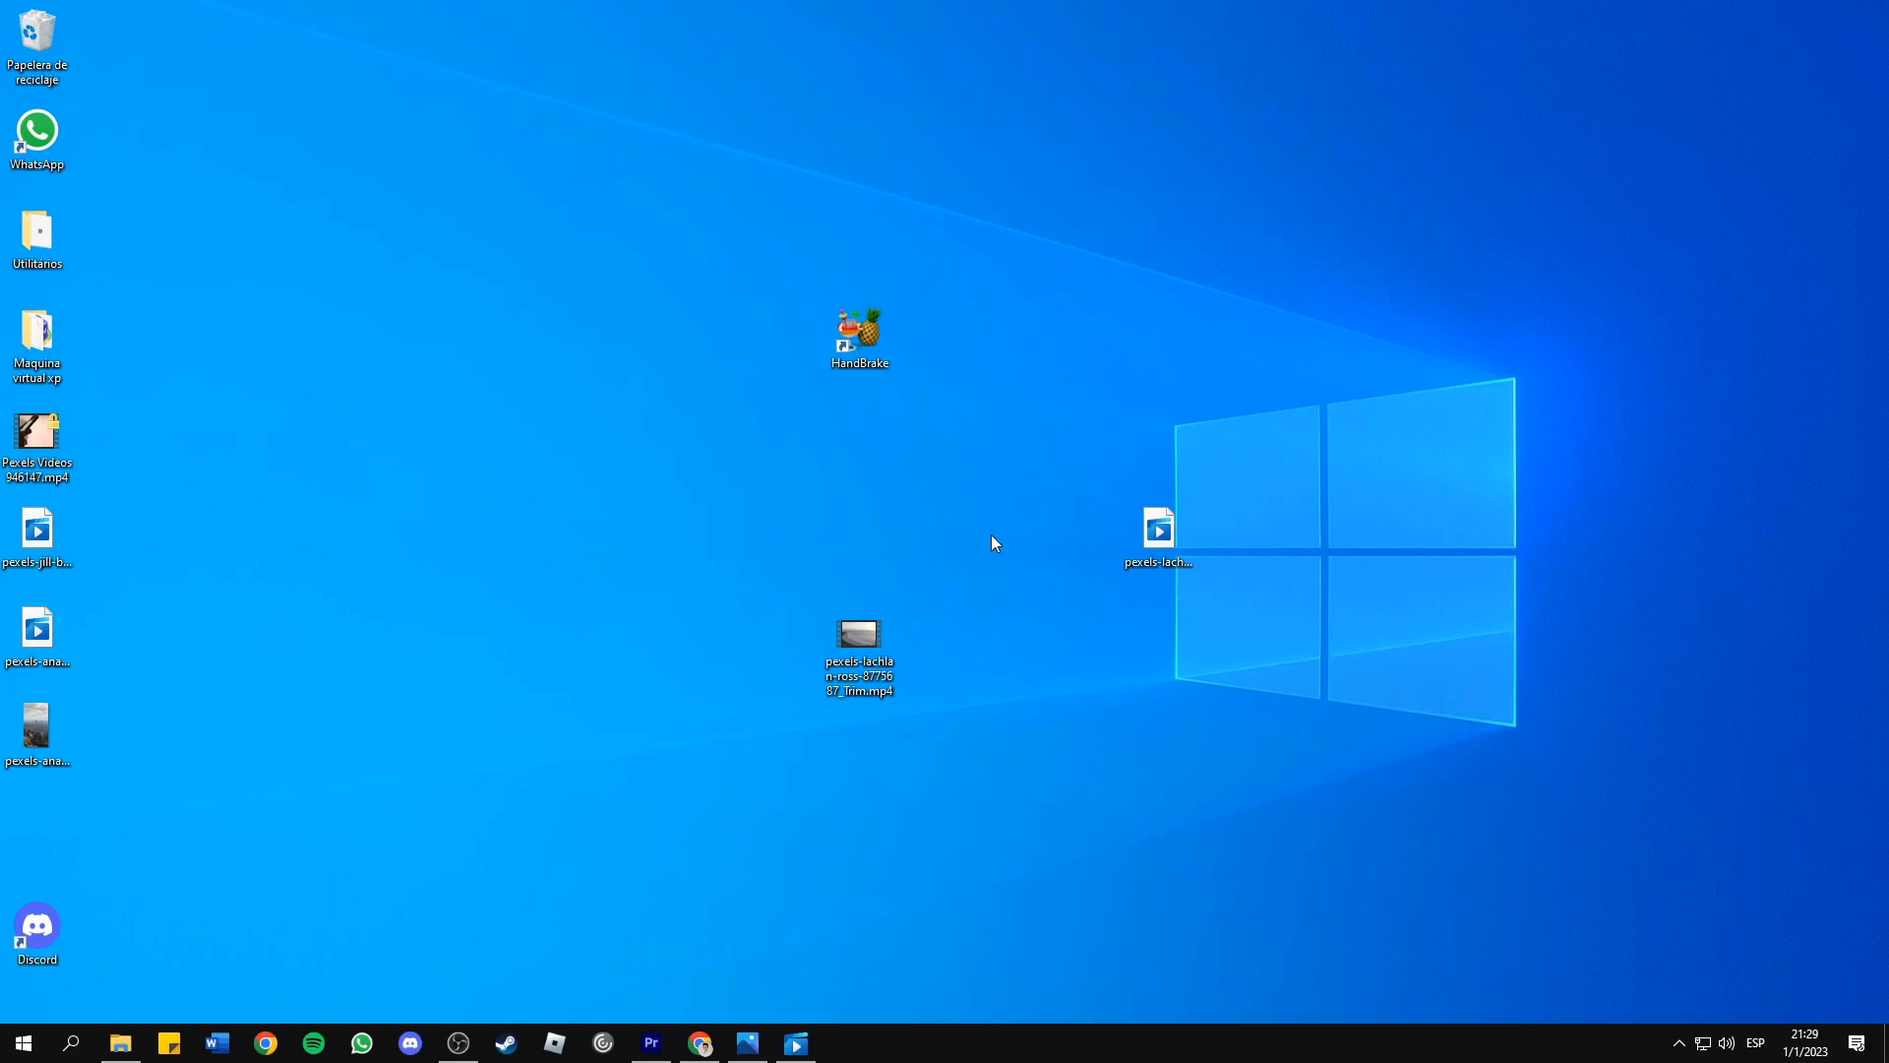
mouse_move(907, 409)
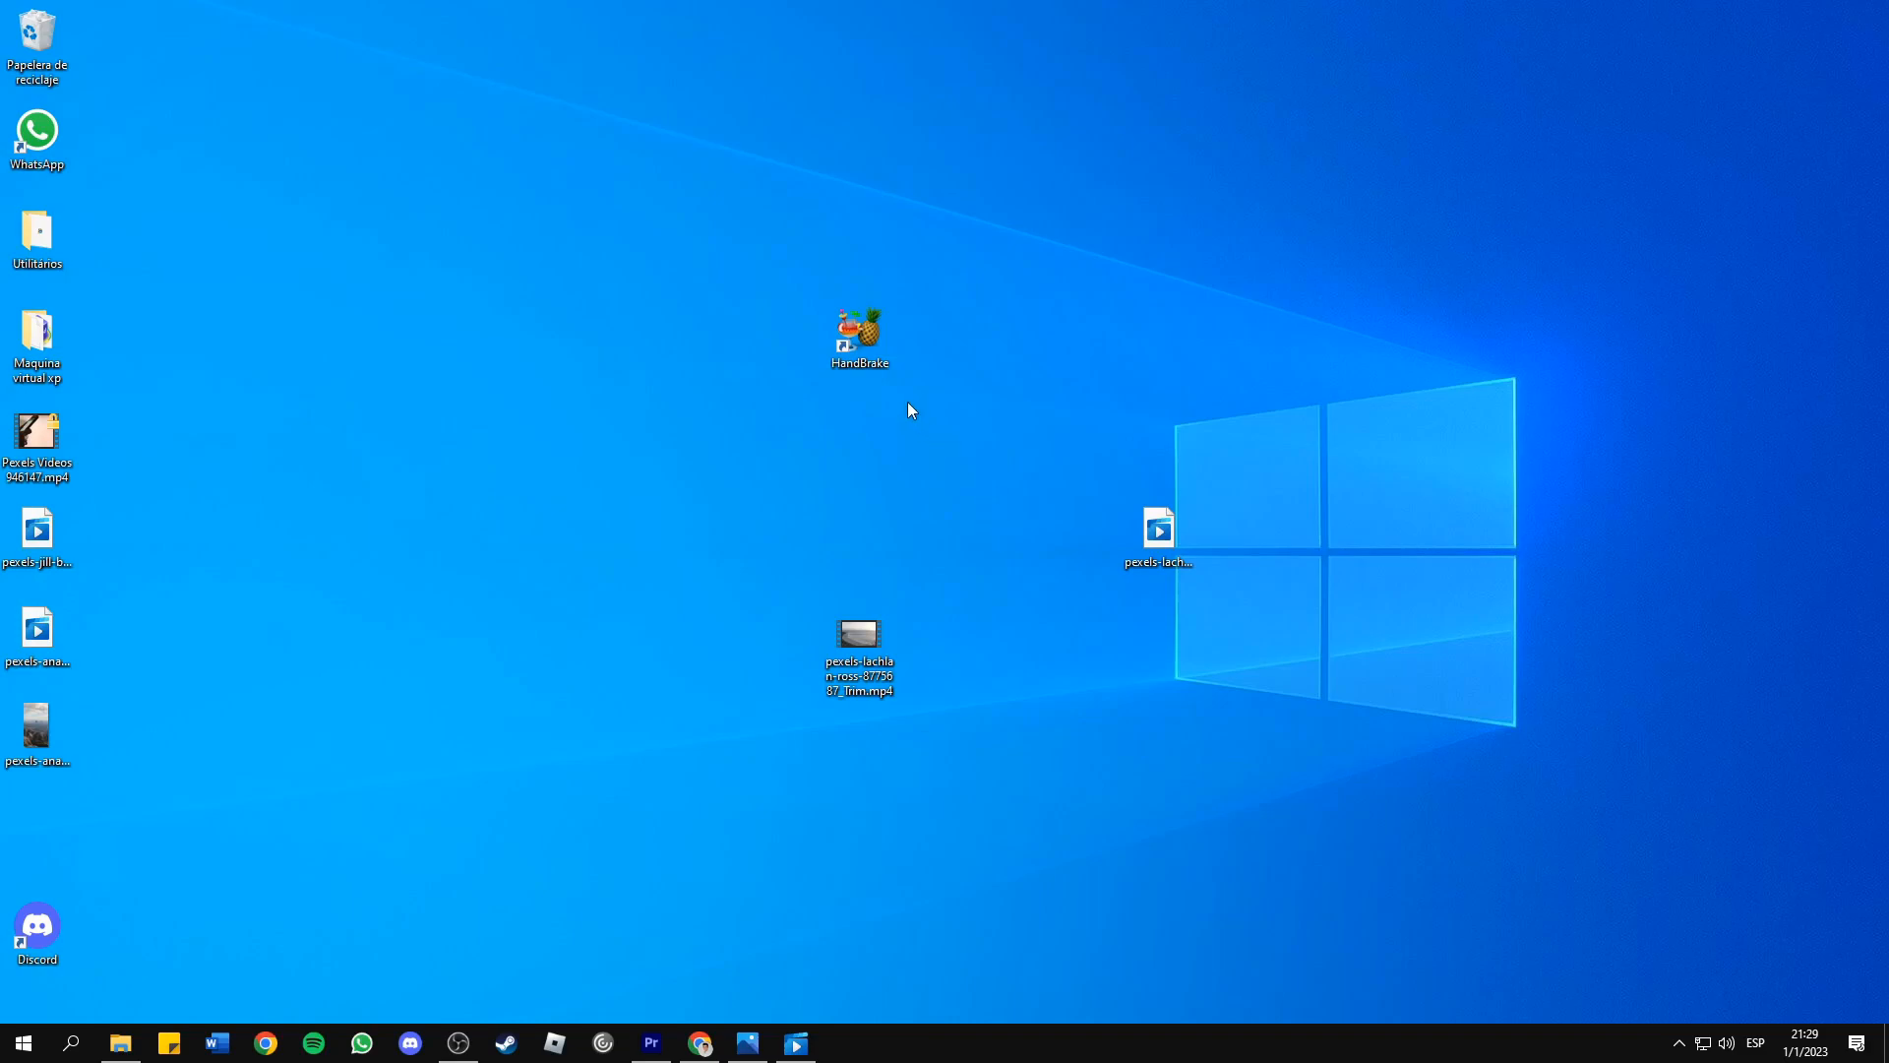
mouse_move(997, 389)
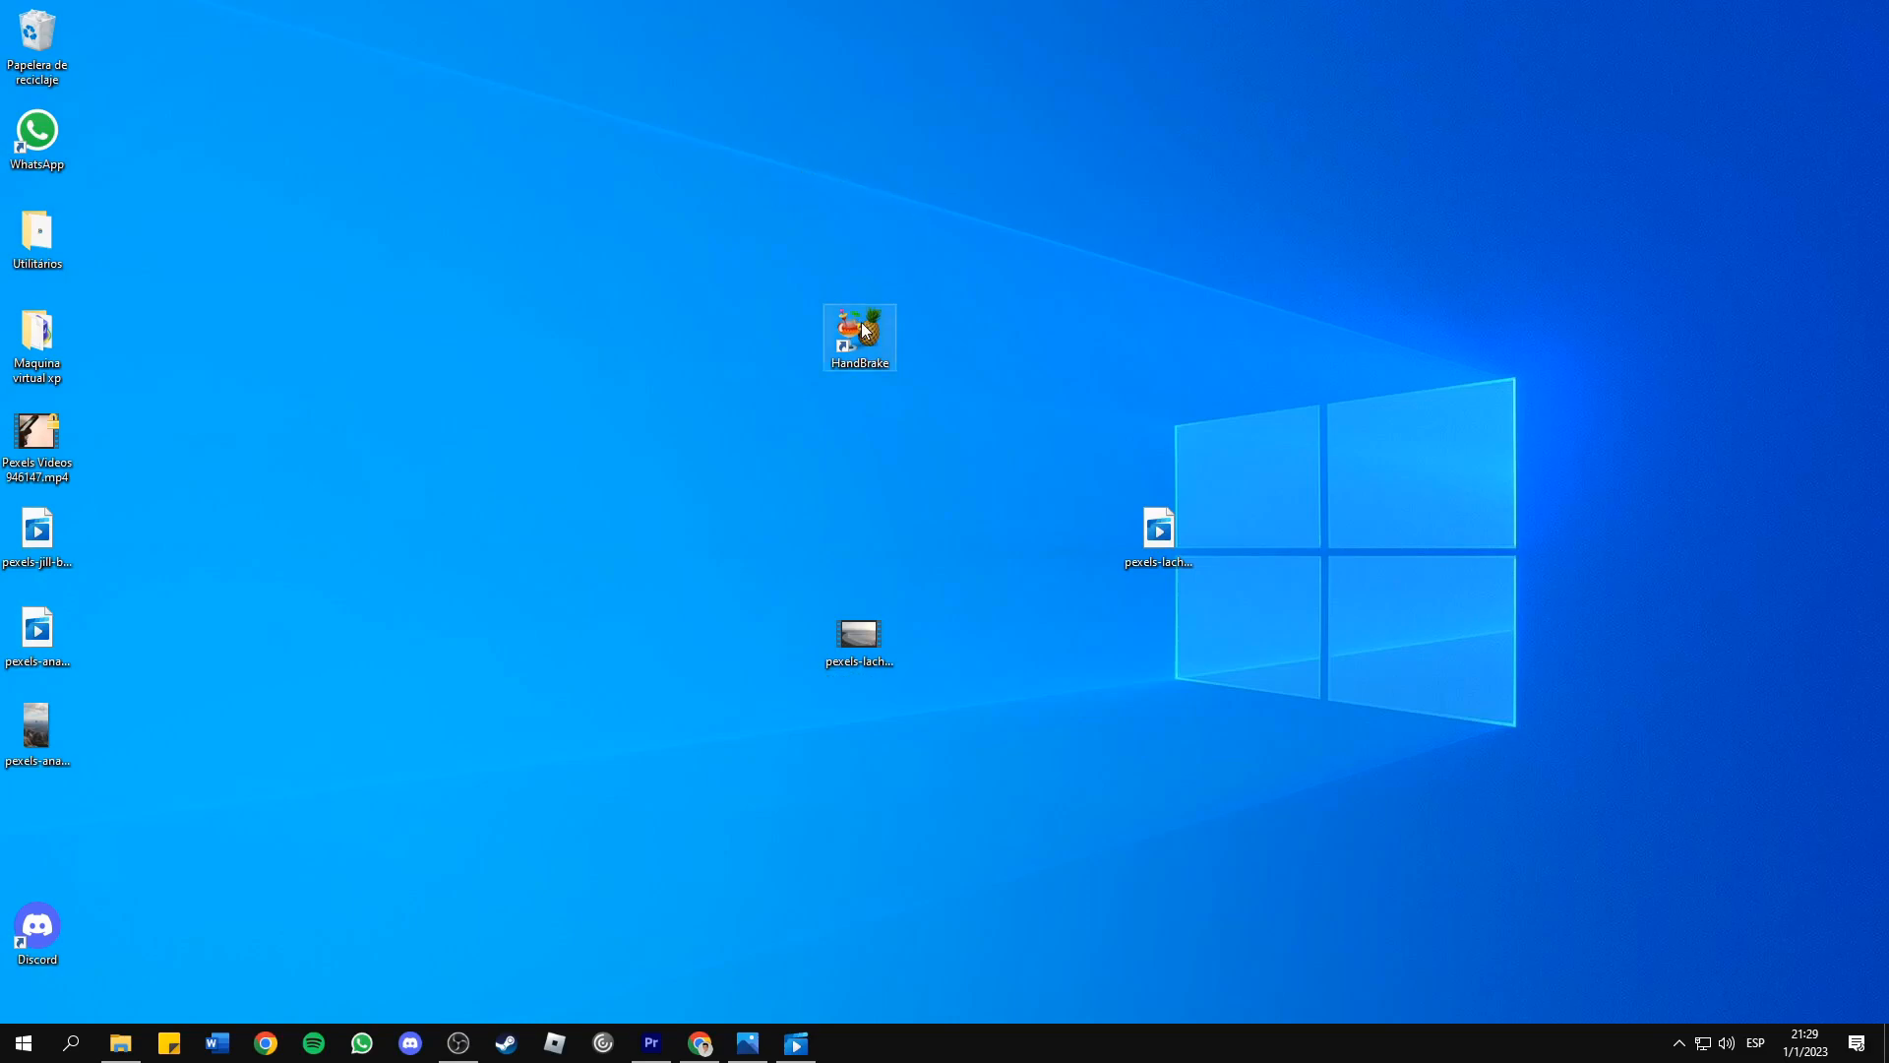
Launch HandBrake, load the _Trim.mp4 beach clip as source, and start the encode.
double_click(859, 336)
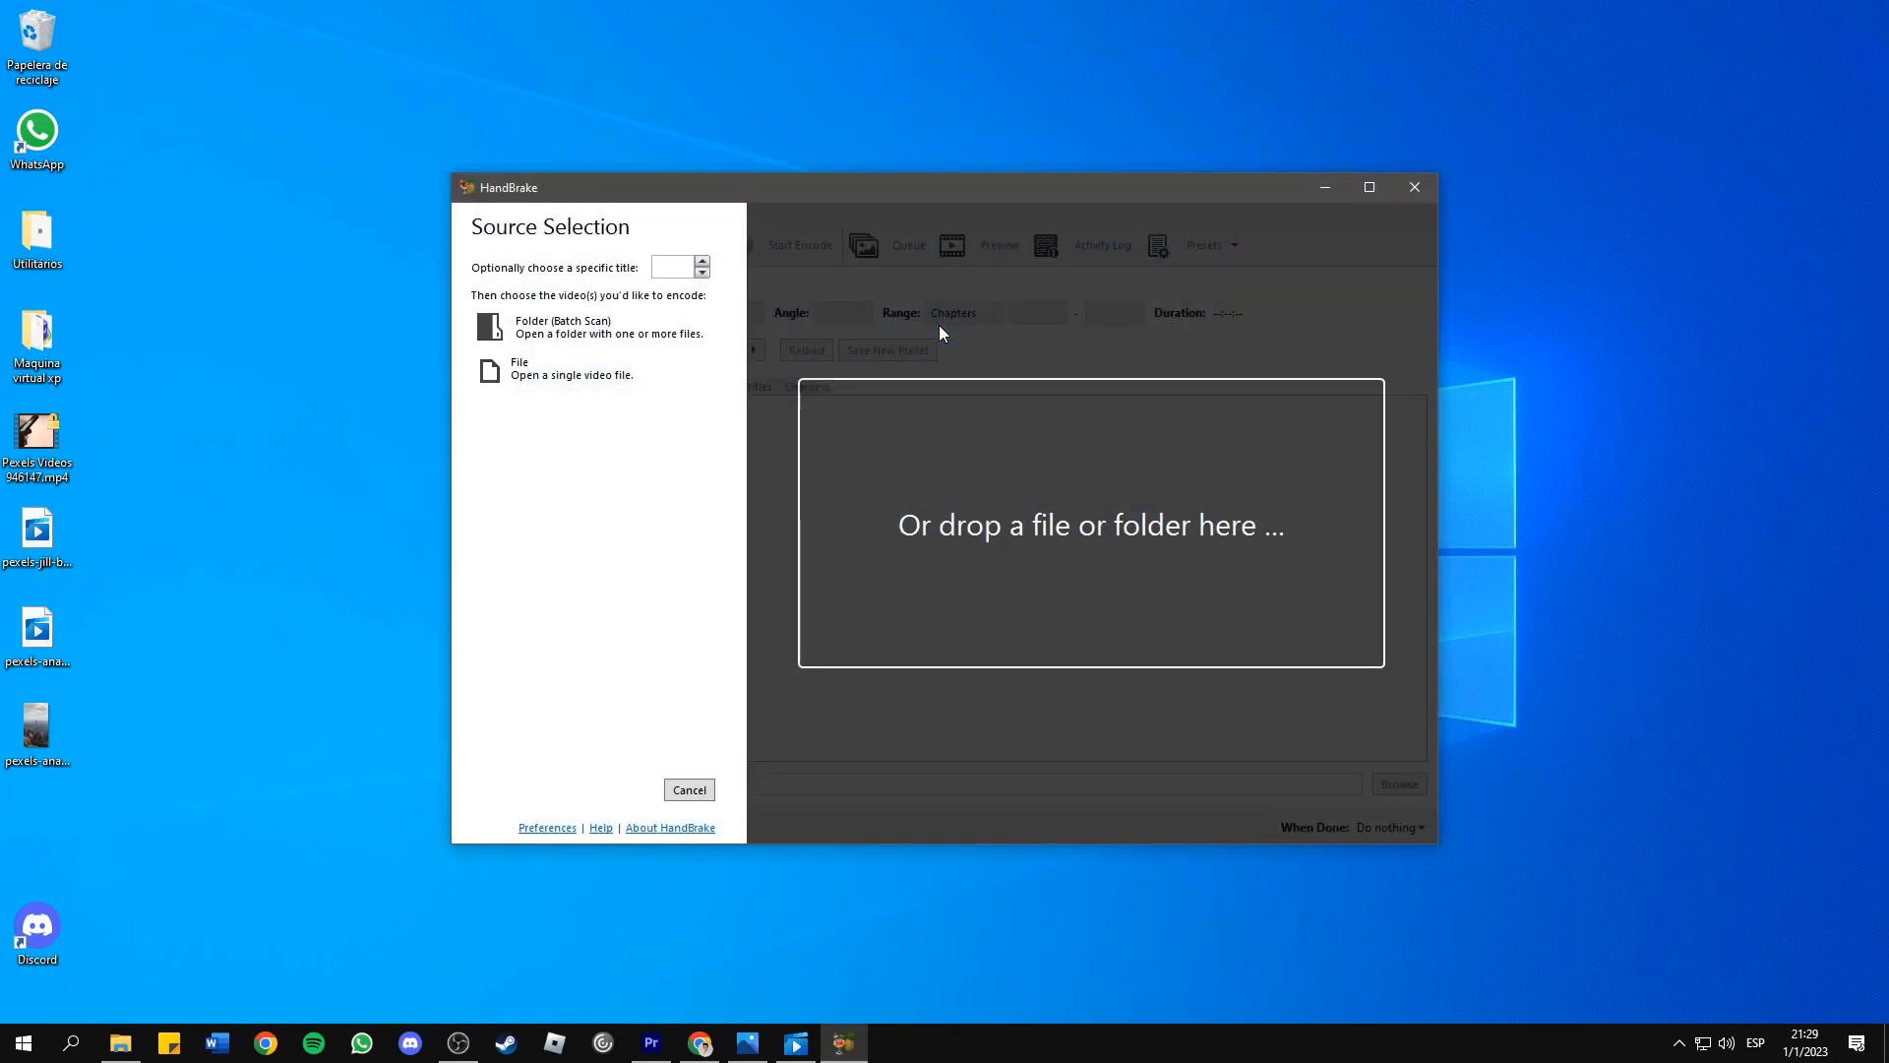
click(520, 367)
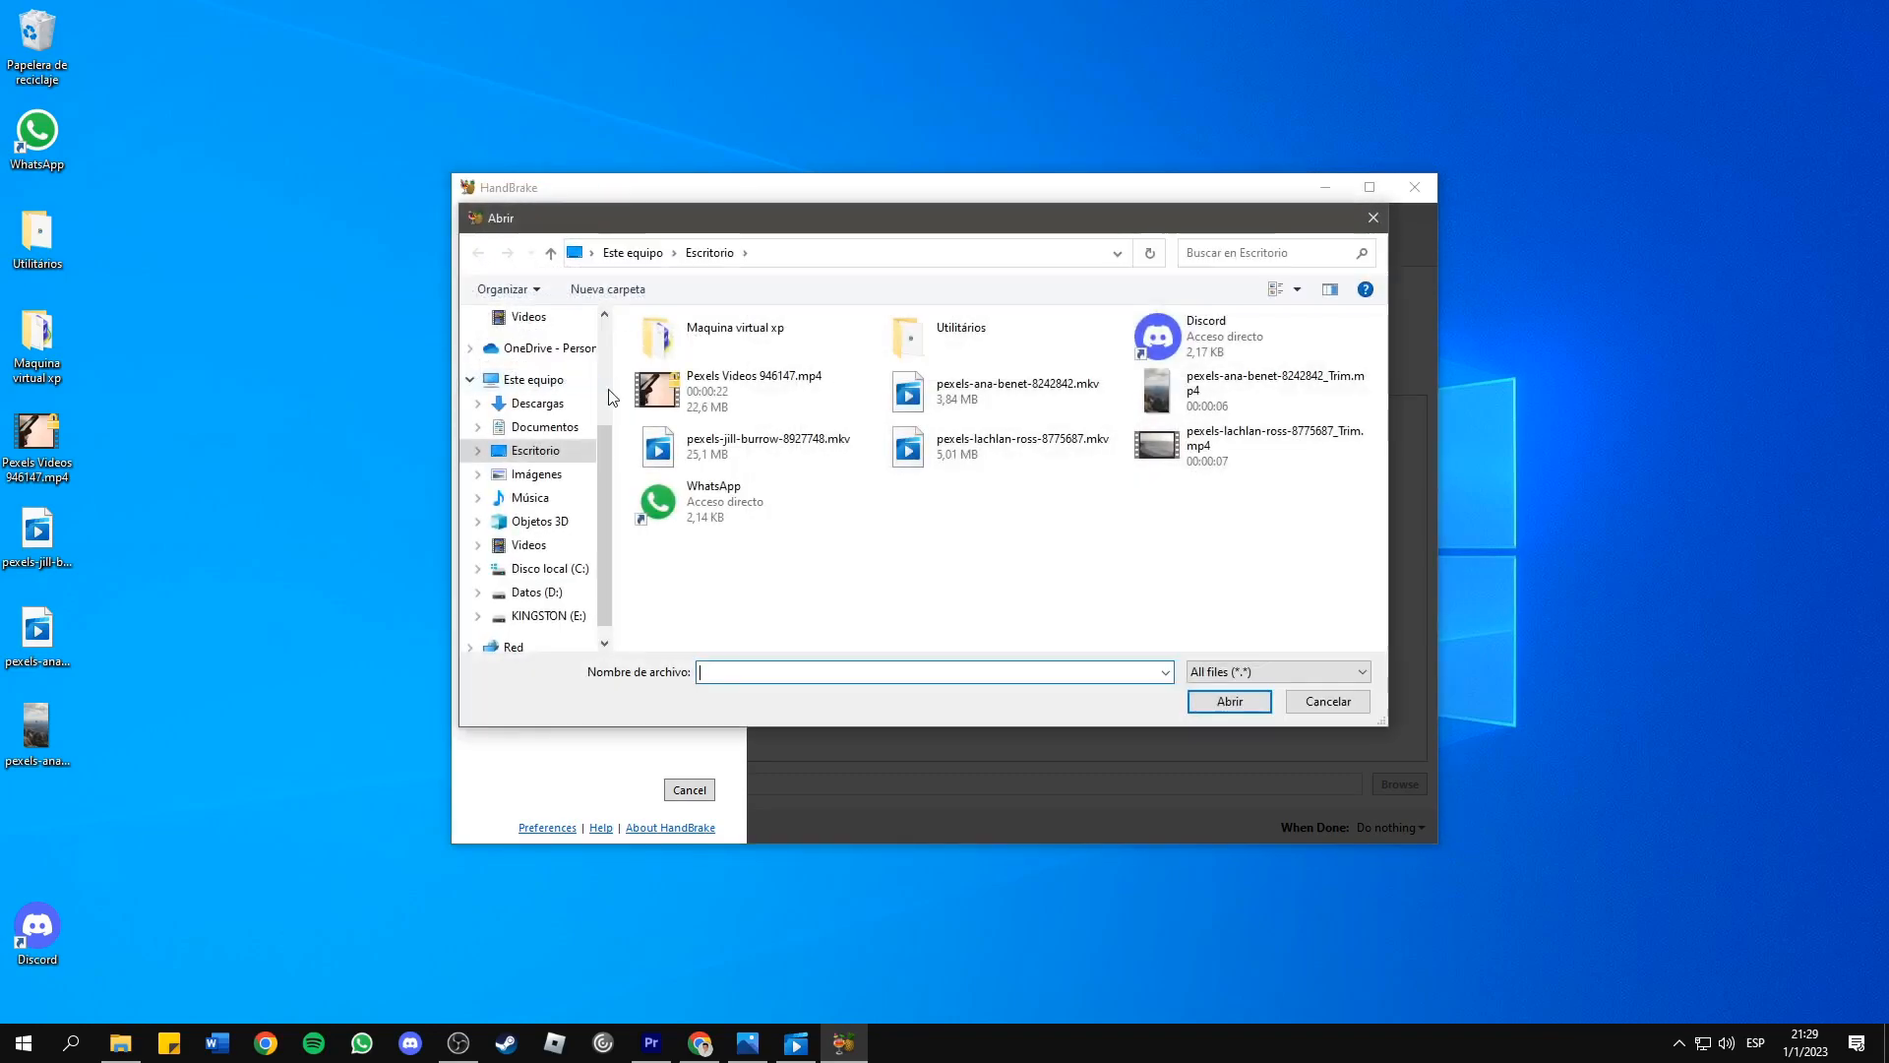
mouse_move(538, 473)
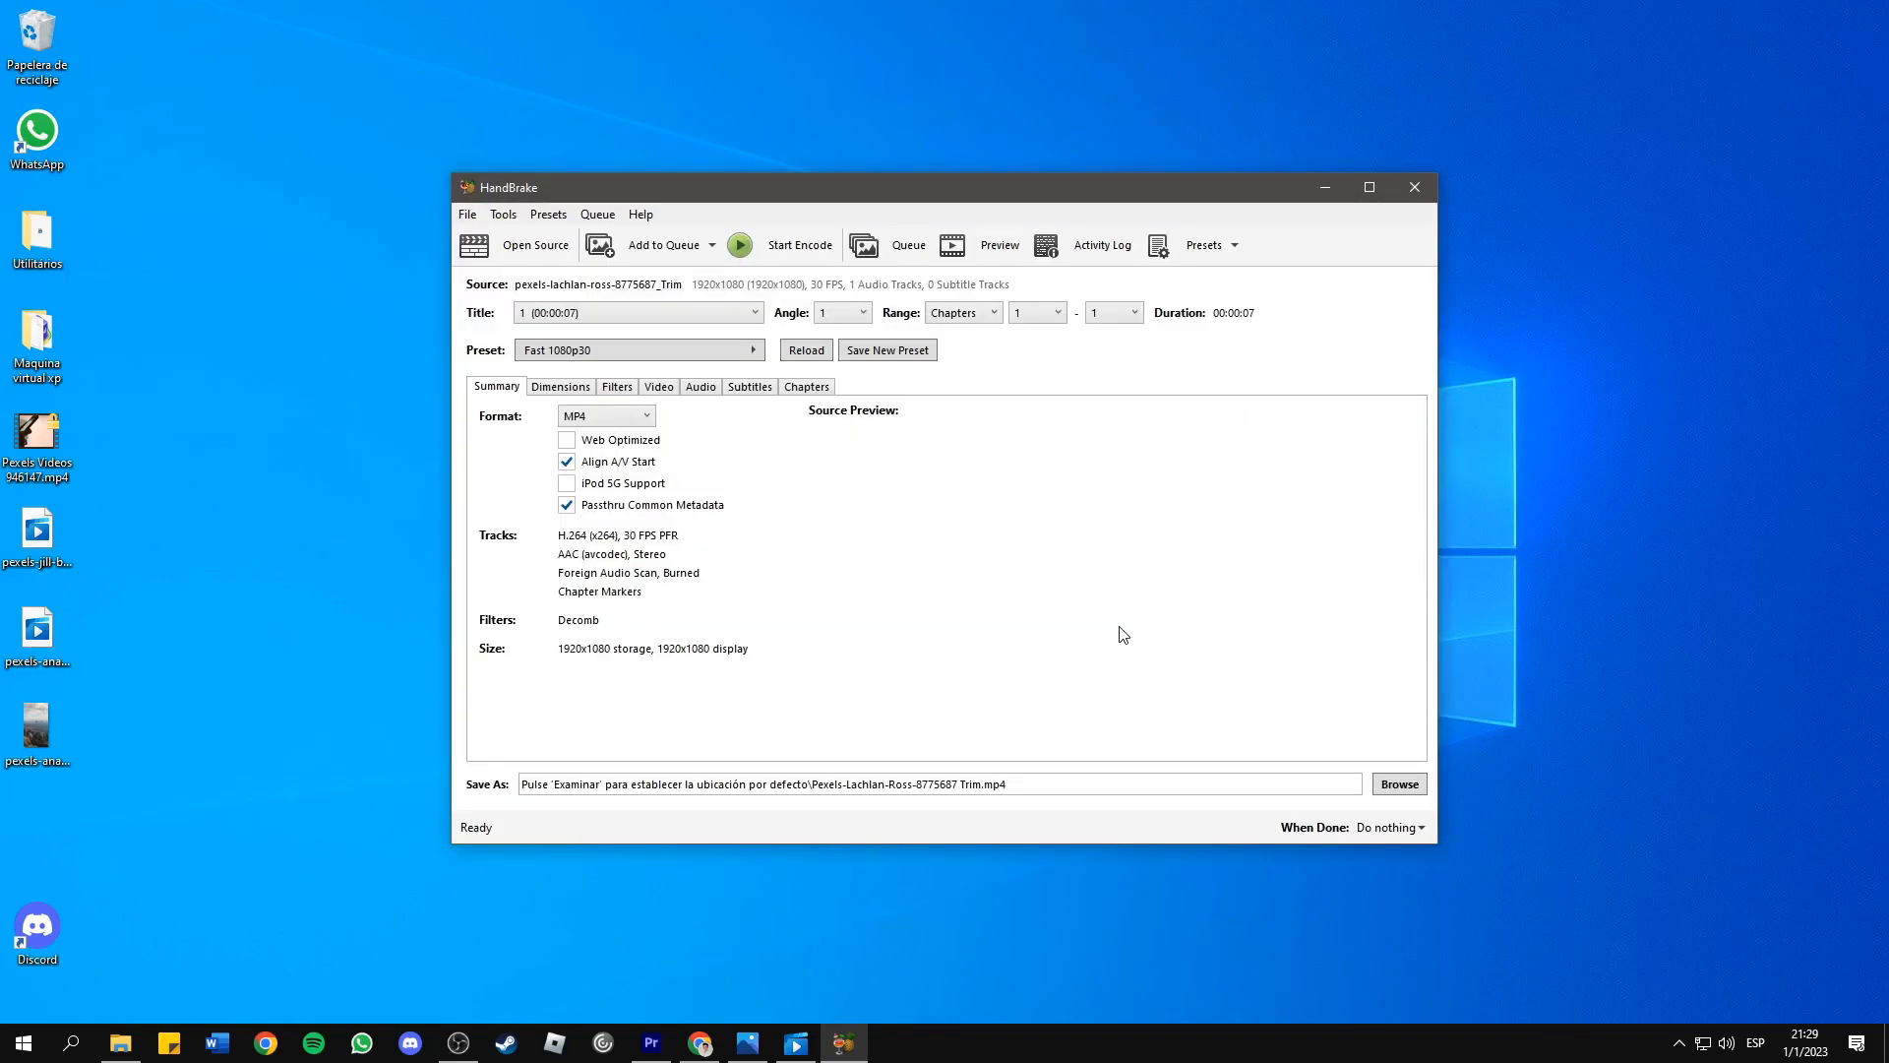
click(999, 245)
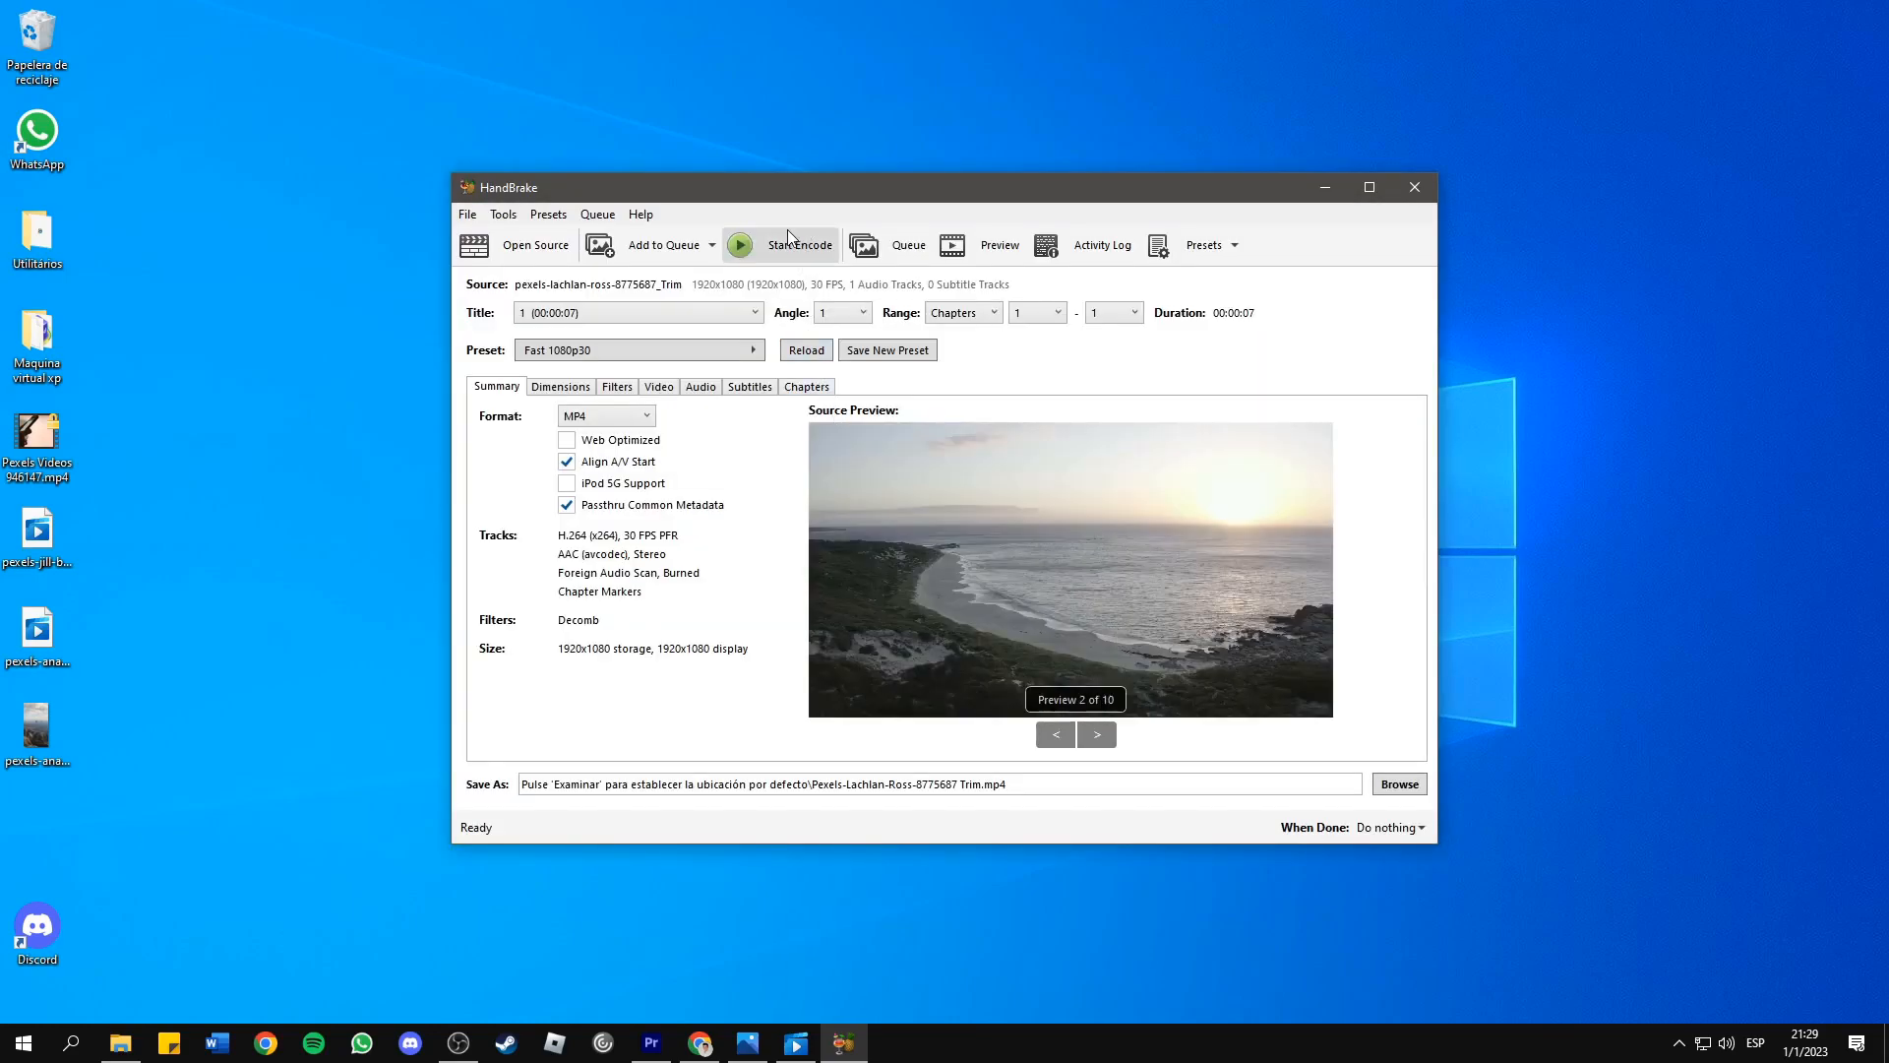
click(781, 245)
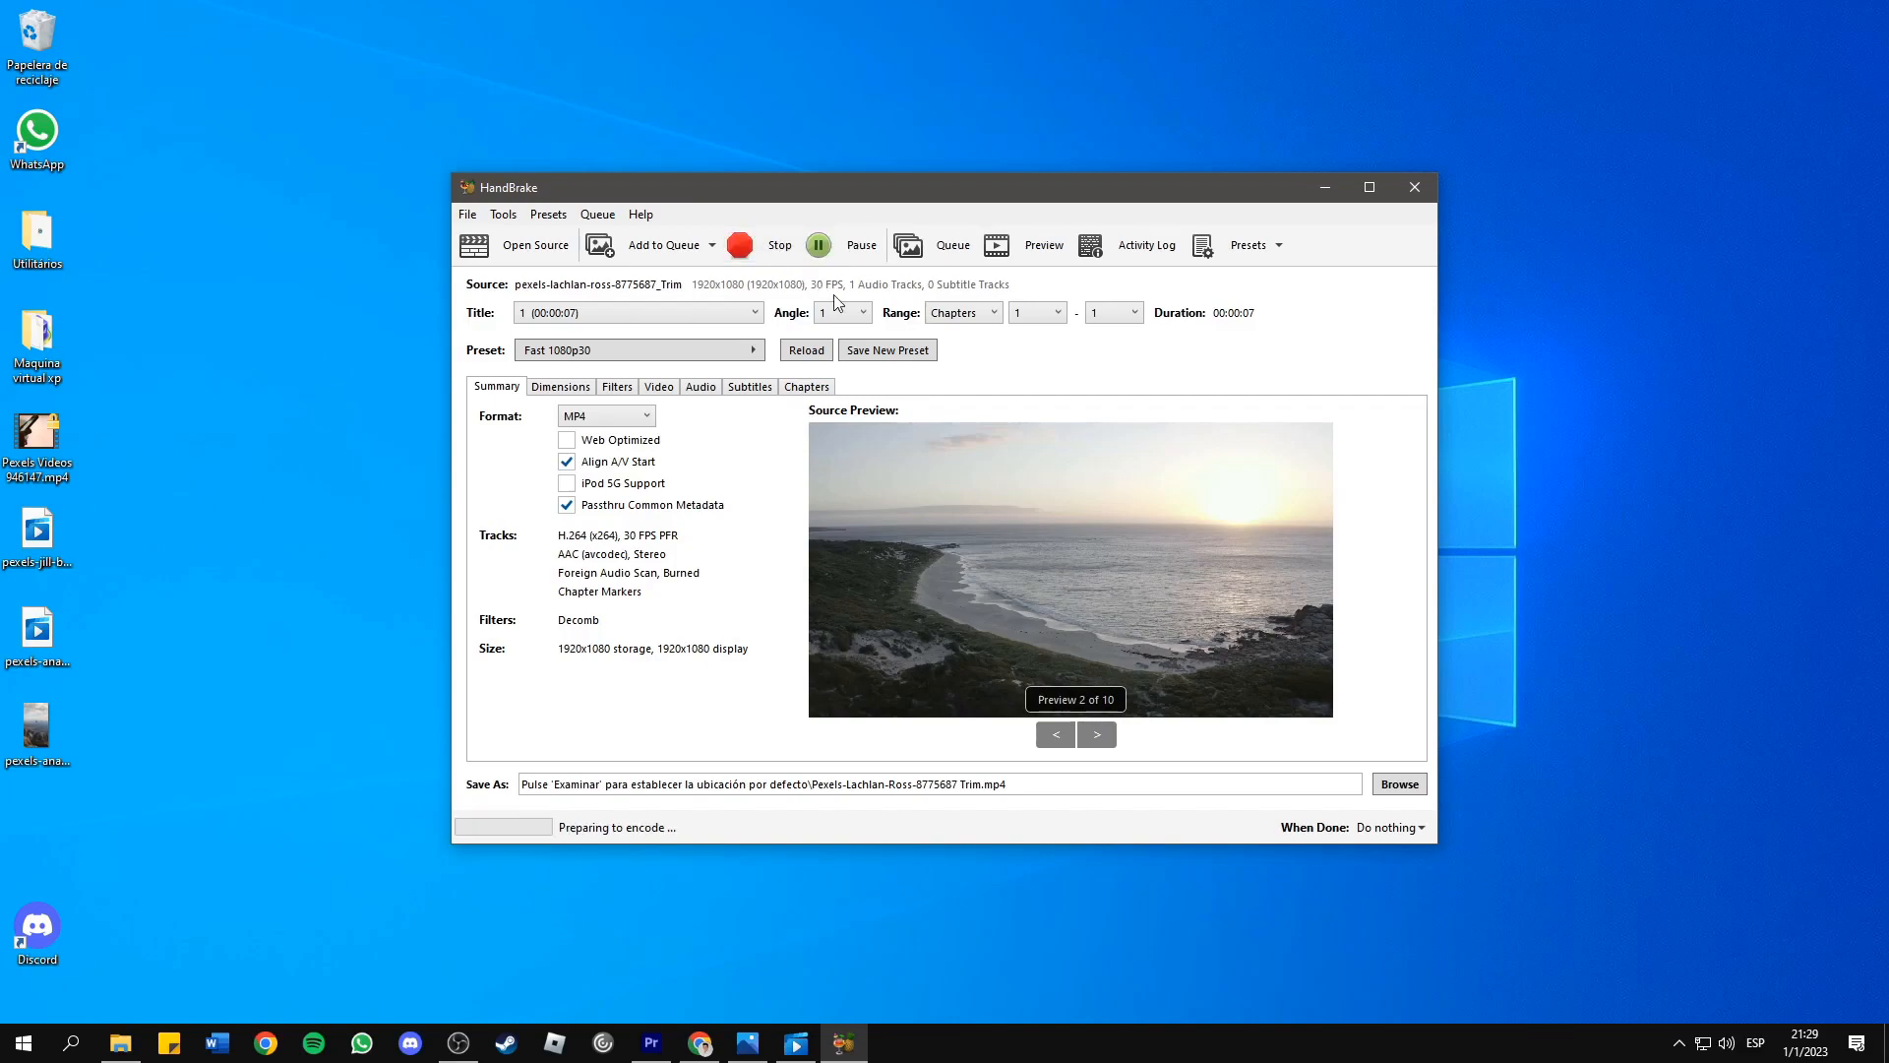